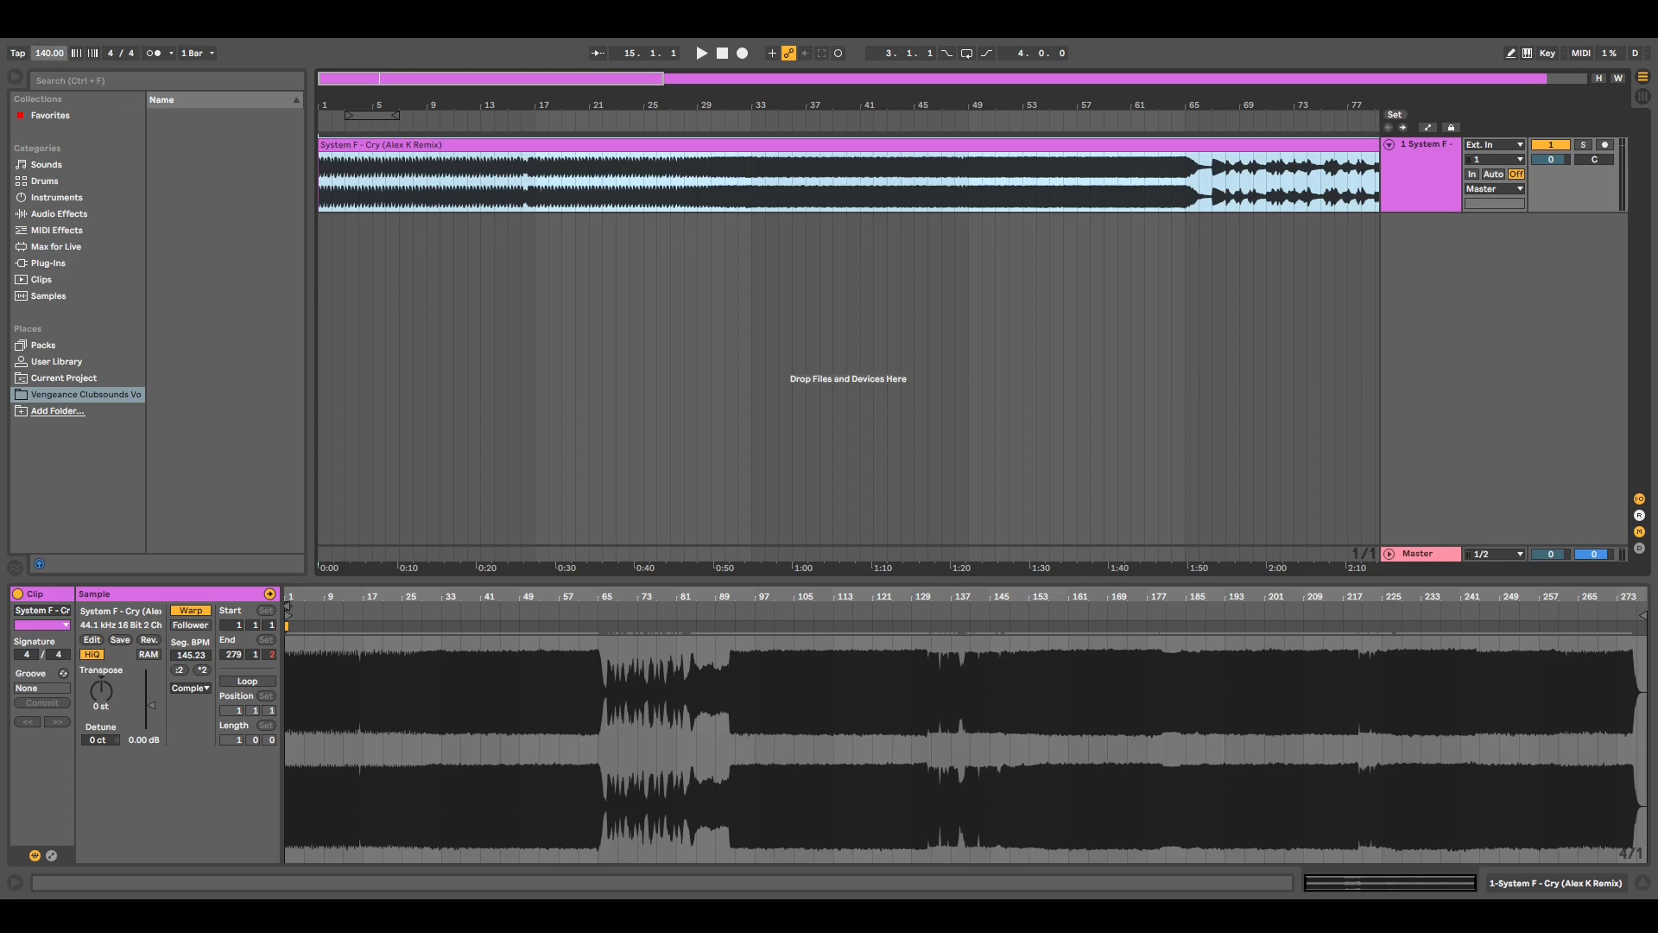
Set the song tempo to 145 BPM in the control bar tempo field
{"action": "left_click", "coordinate": [48, 51]}
{"action": "type", "text": "145"}
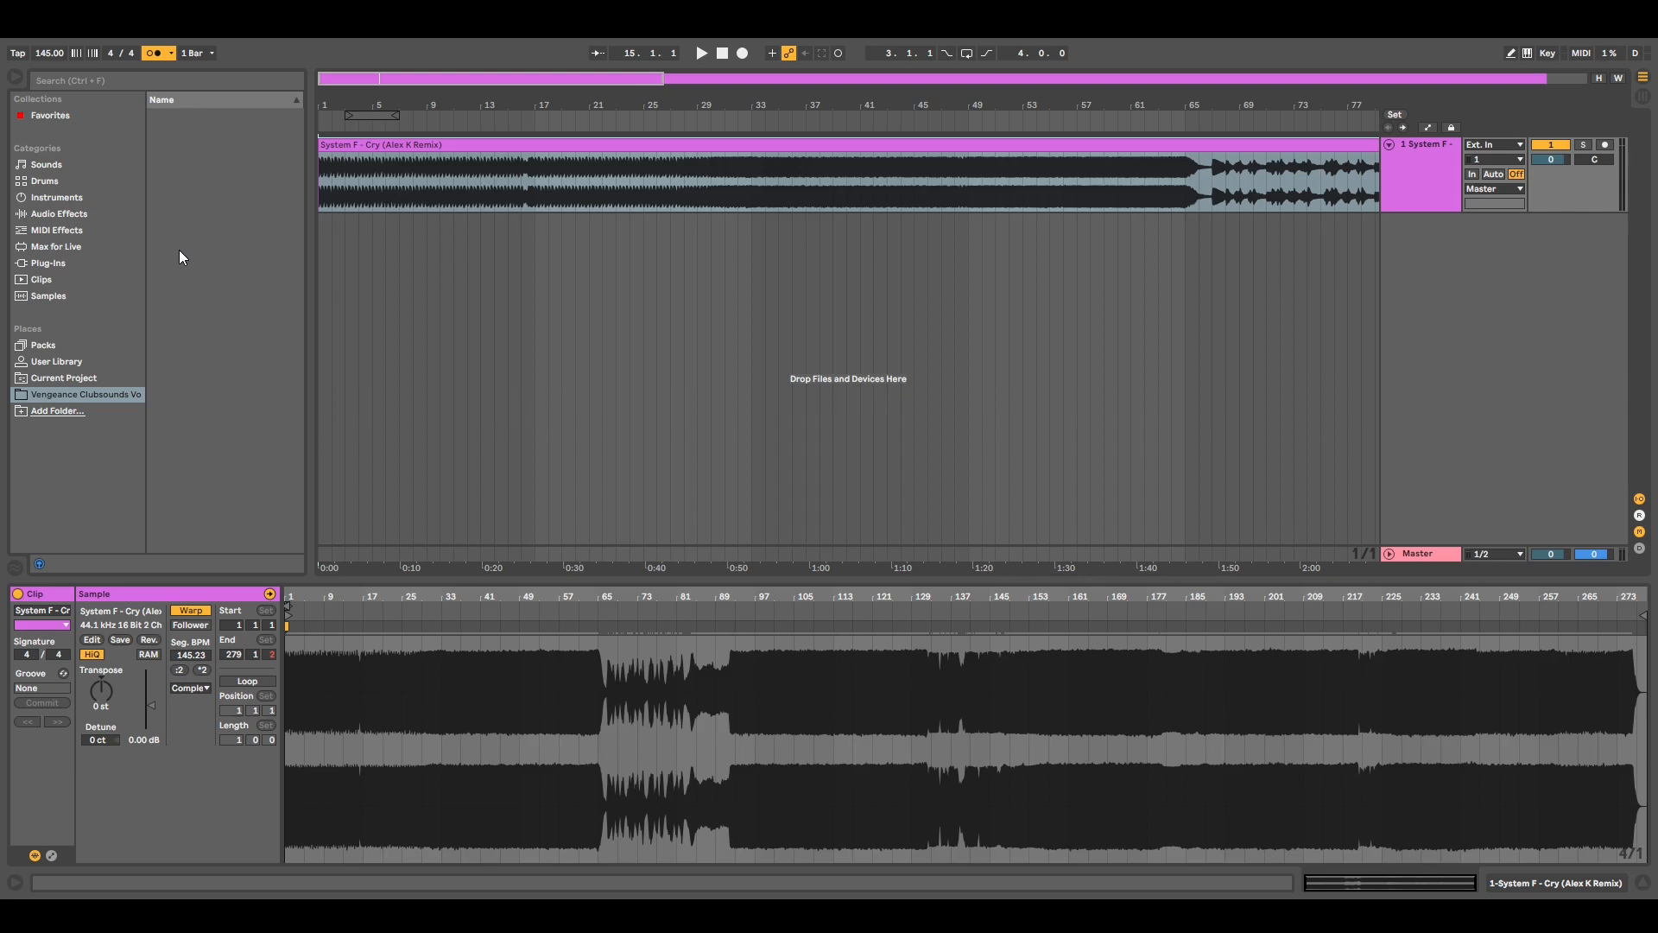
{"action": "mouse_move", "coordinate": [176, 259]}
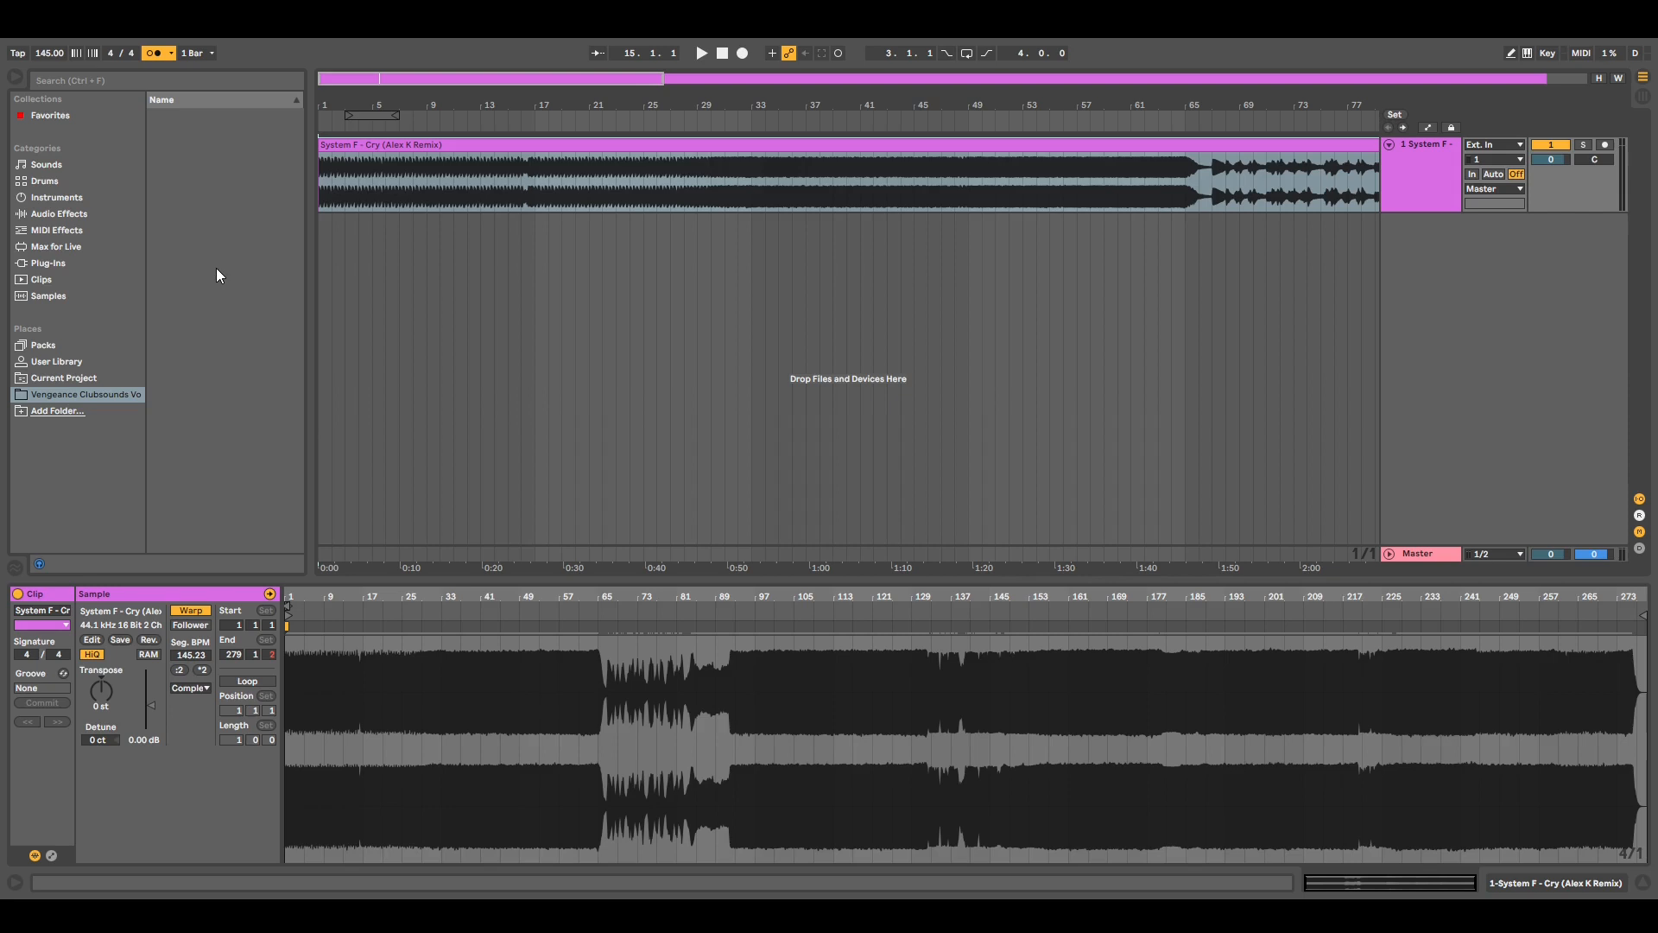
{"action": "mouse_move", "coordinate": [261, 256]}
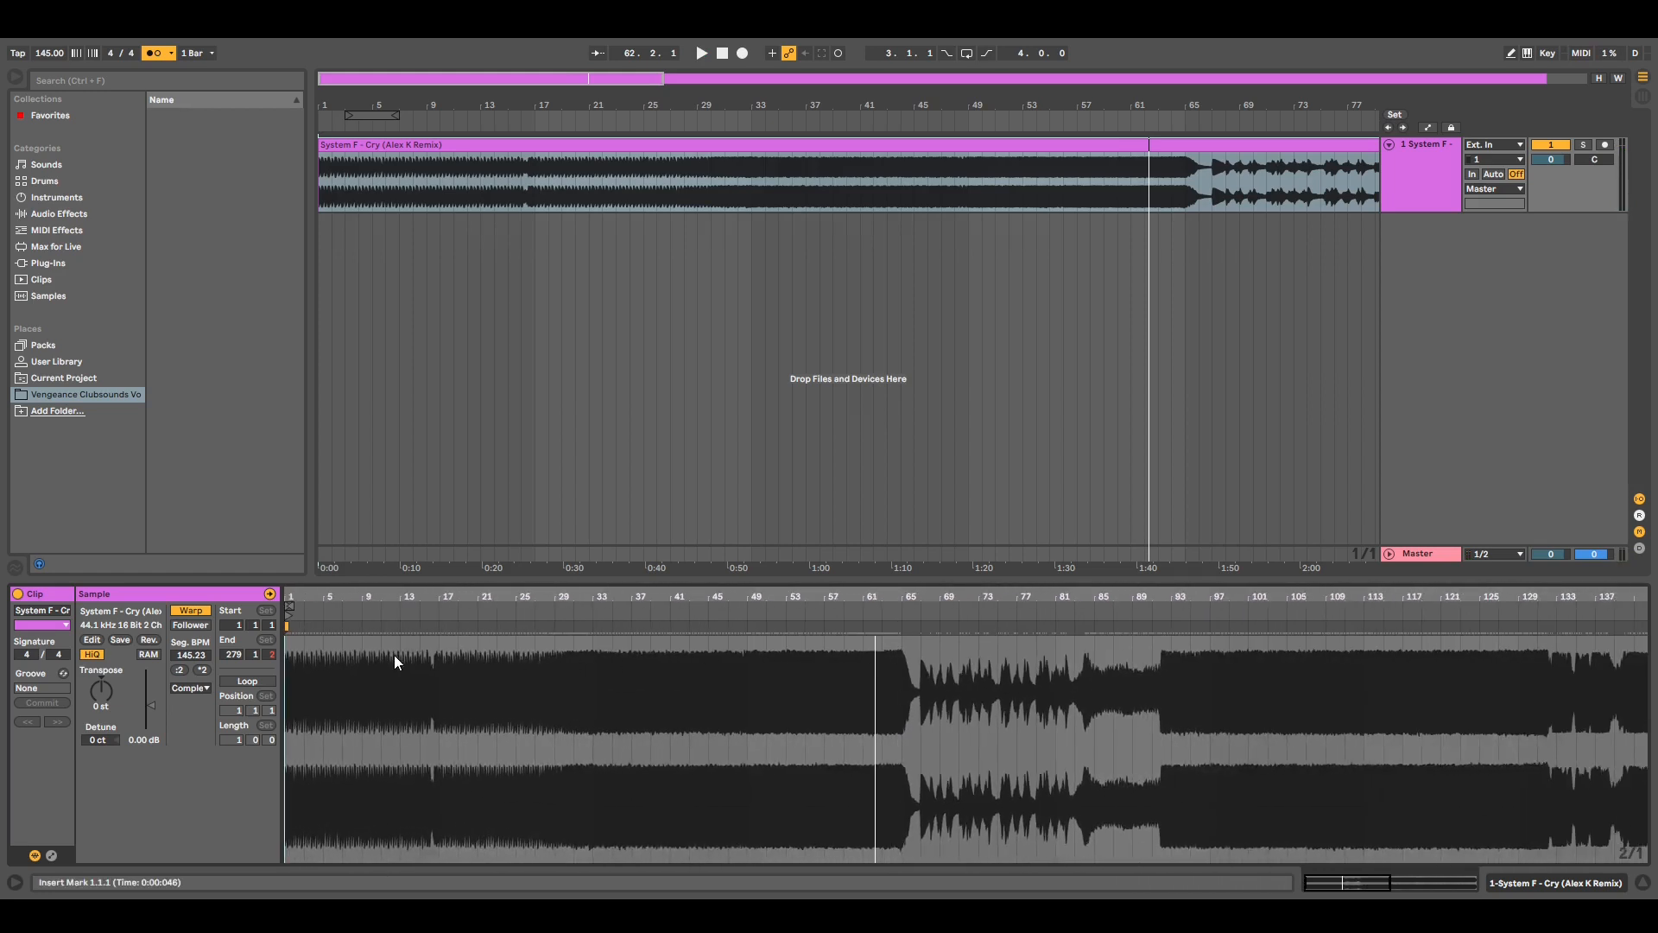
{"action": "mouse_move", "coordinate": [935, 656]}
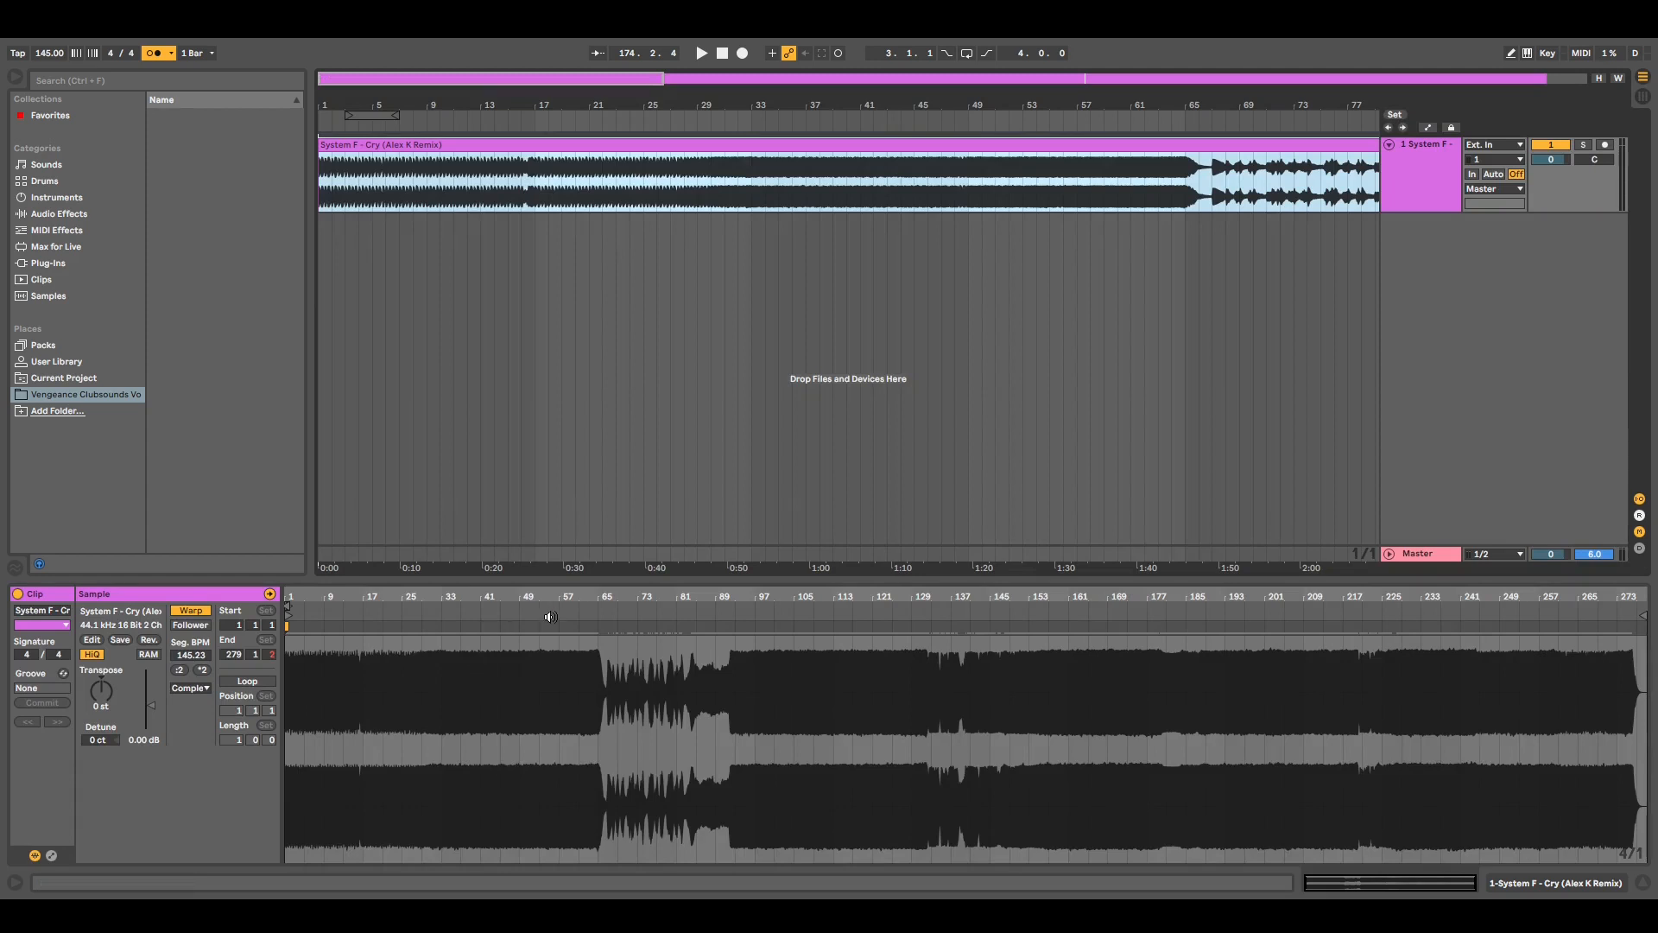
{"action": "mouse_move", "coordinate": [601, 601]}
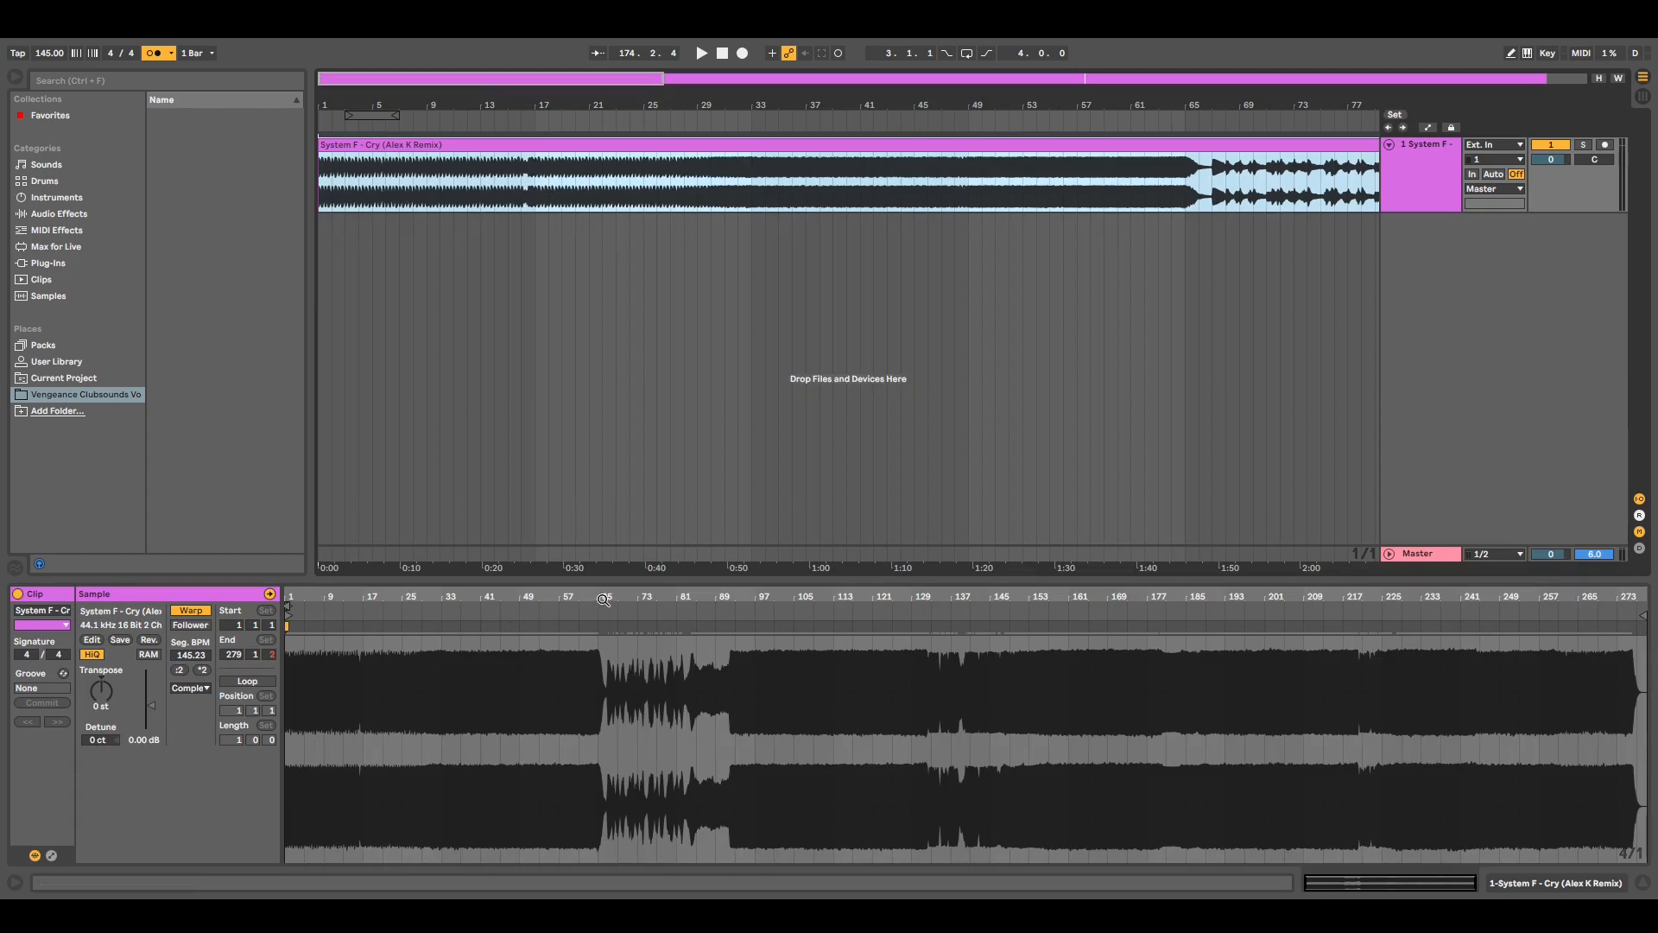
{"action": "mouse_move", "coordinate": [731, 605]}
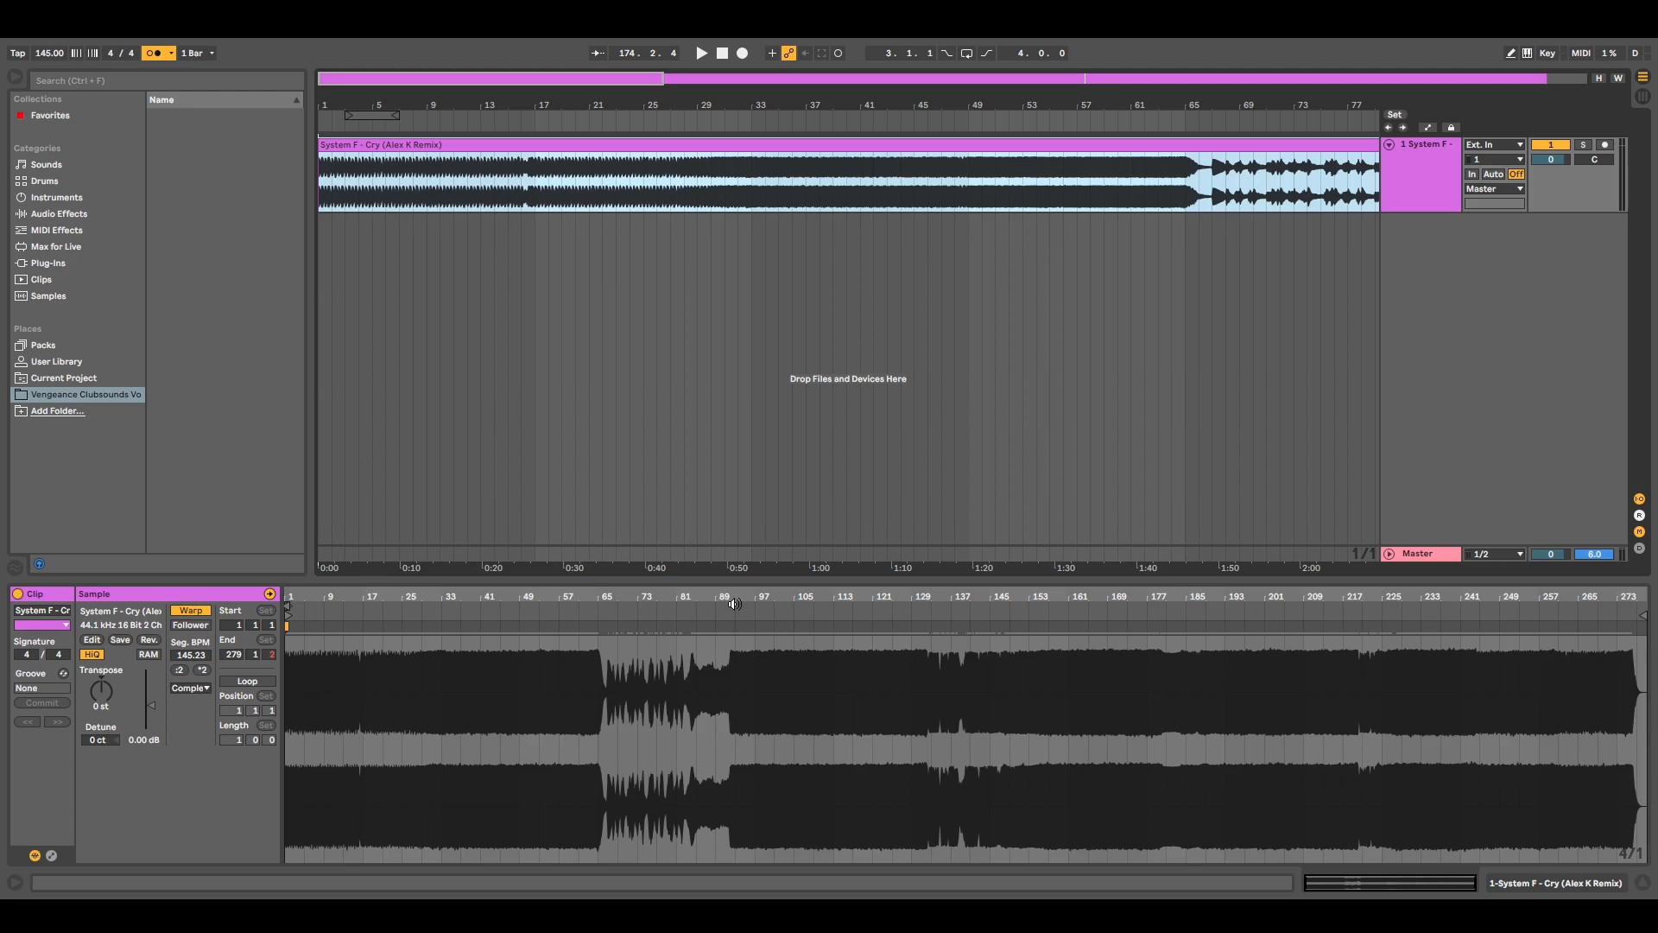
{"action": "mouse_move", "coordinate": [558, 610]}
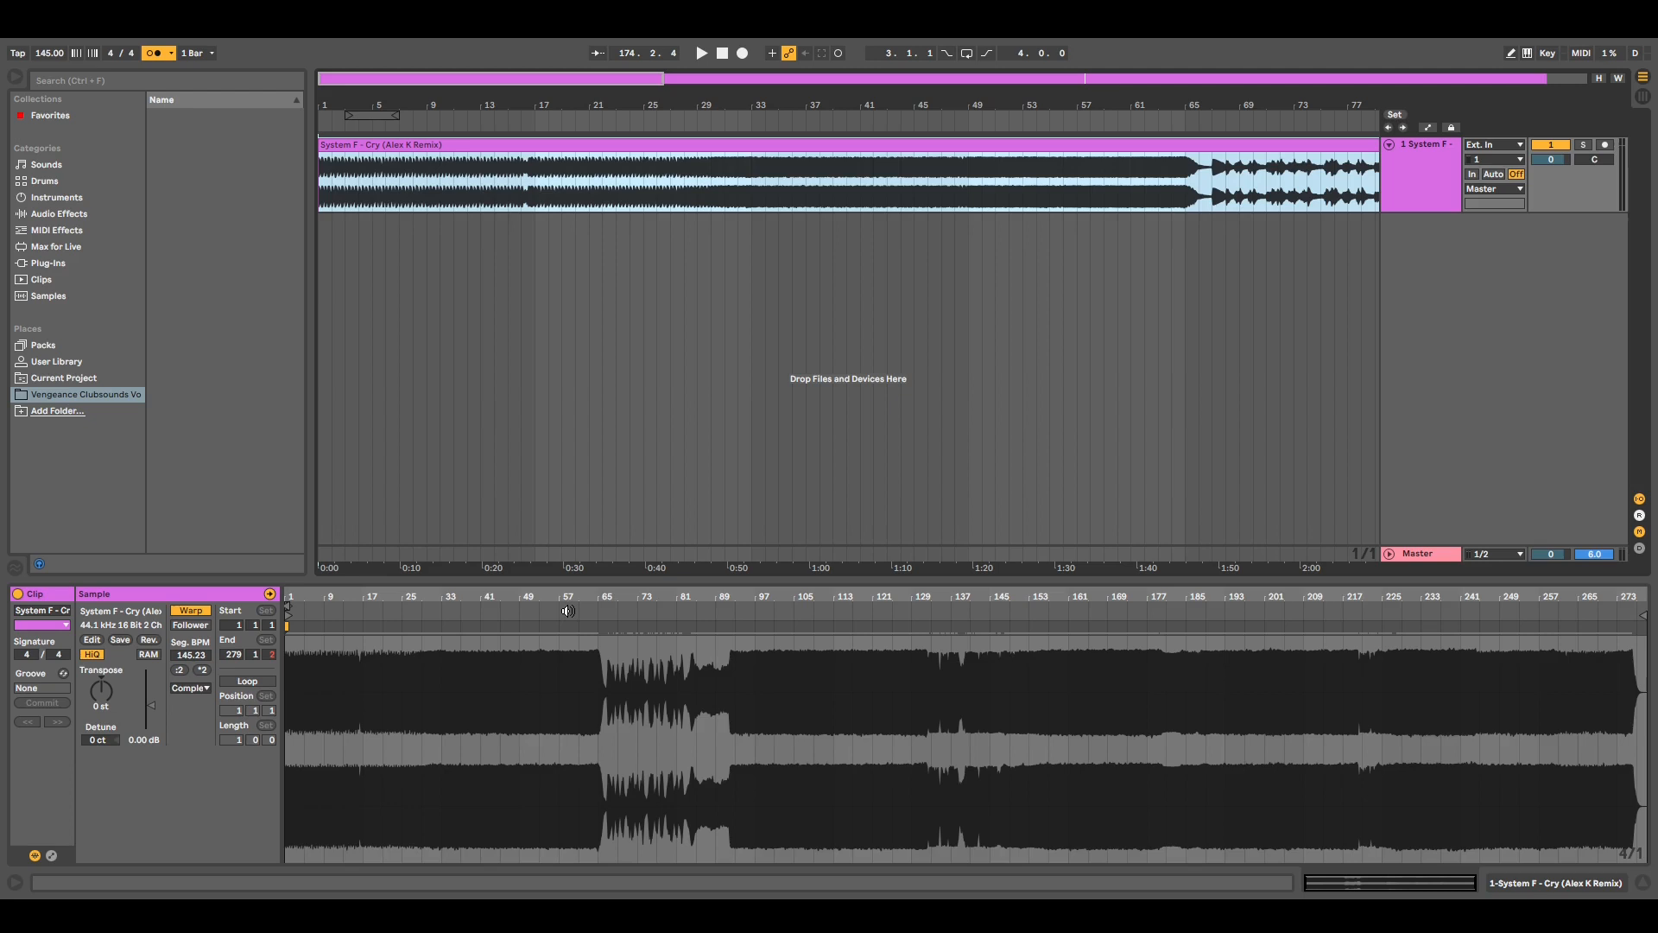
Restart playback from bar 1.1.1 so the track runs alongside the metronome
{"action": "left_click", "coordinate": [701, 52]}
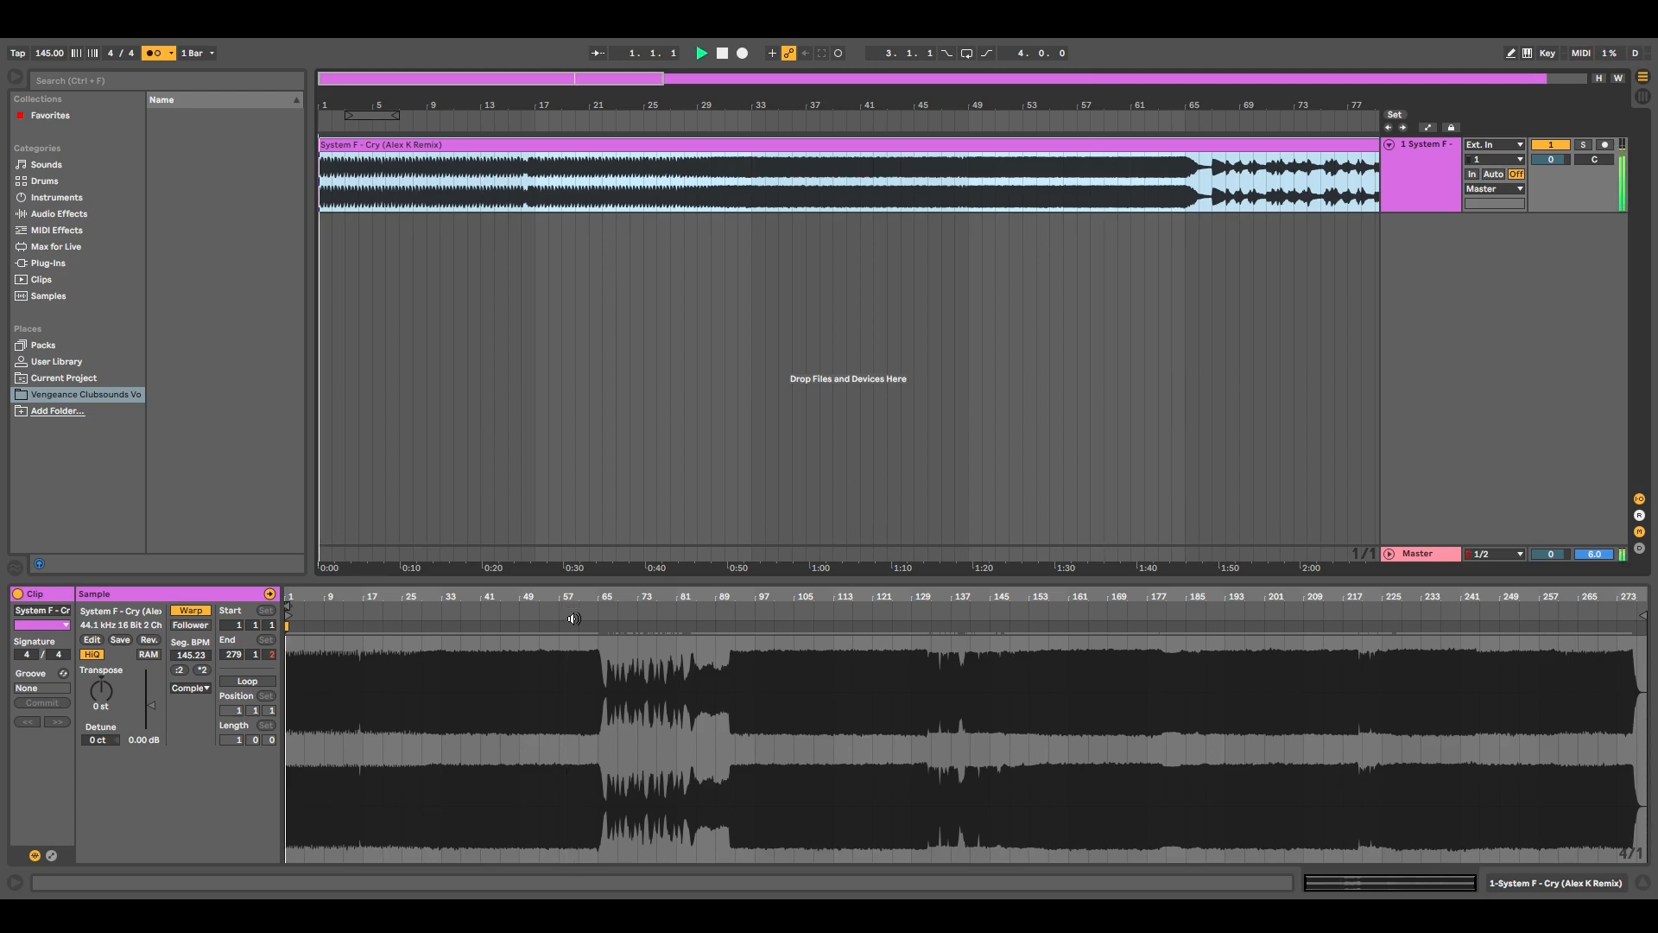
{"action": "left_click", "coordinate": [587, 652]}
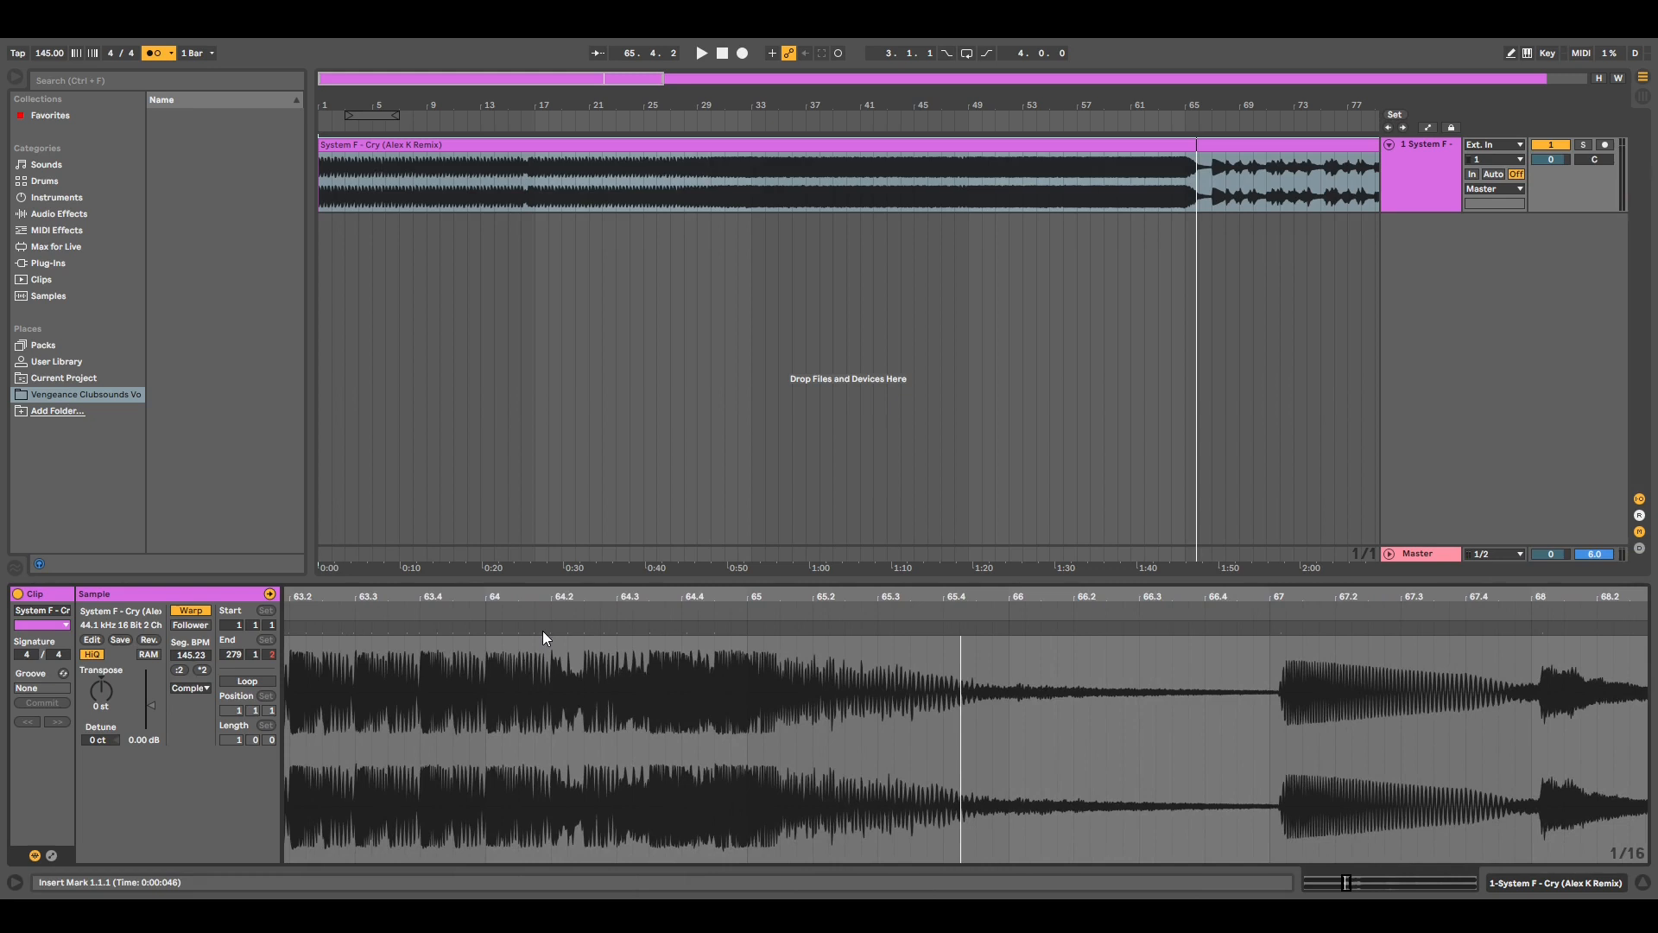
{"action": "mouse_move", "coordinate": [577, 637]}
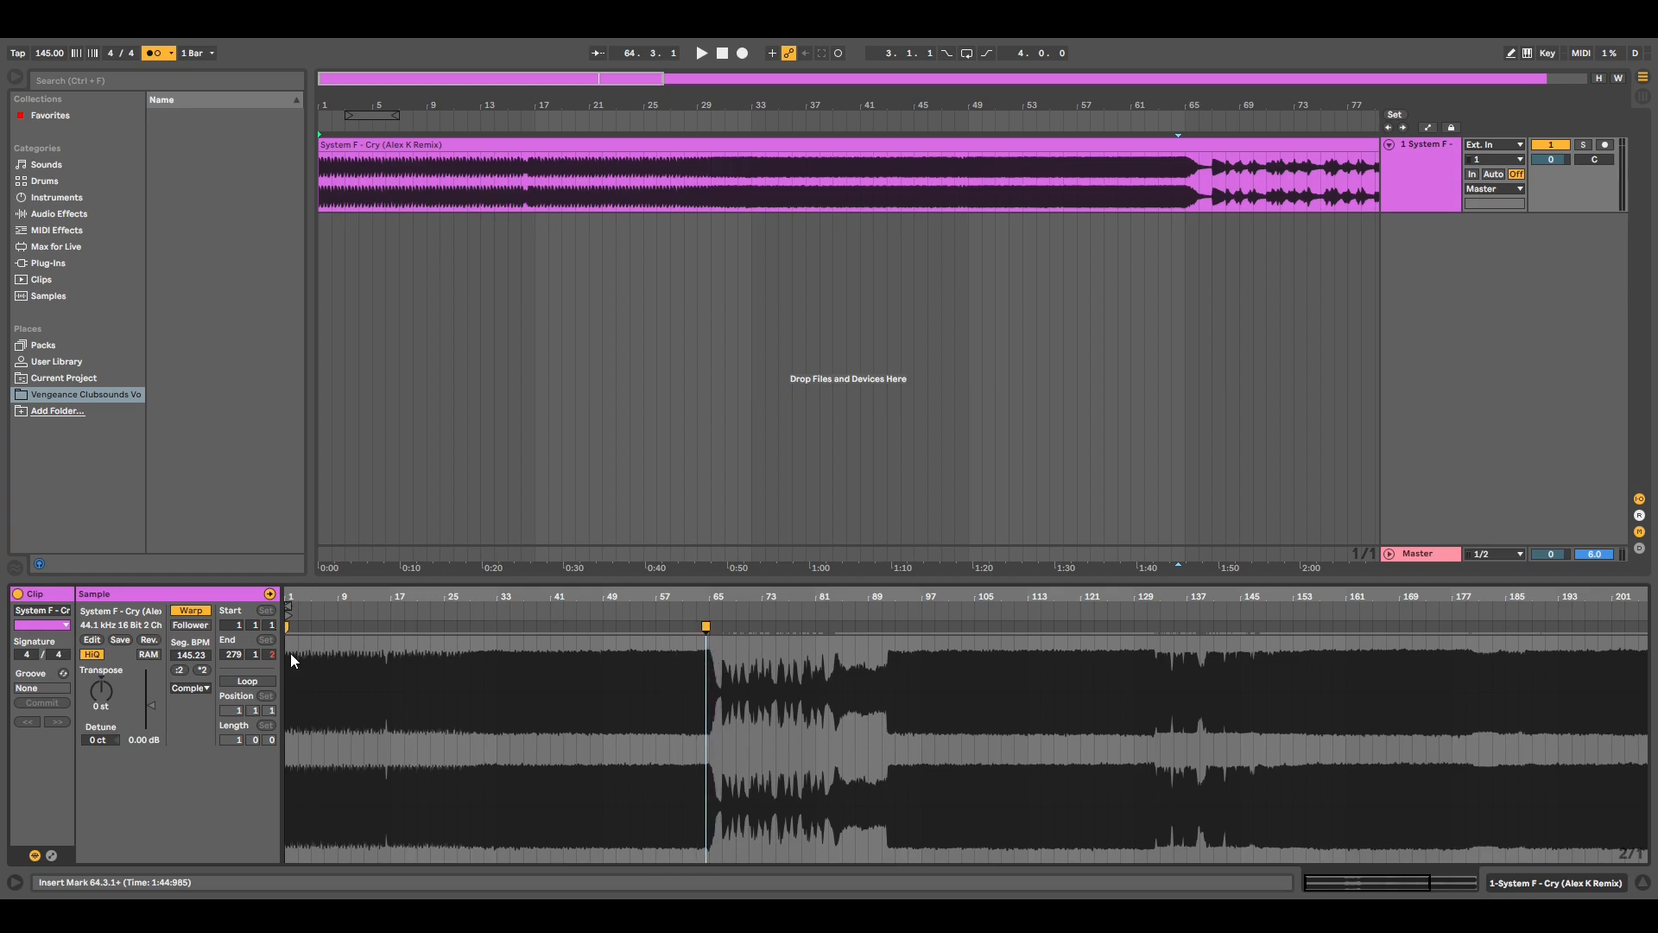
{"action": "mouse_move", "coordinate": [304, 660]}
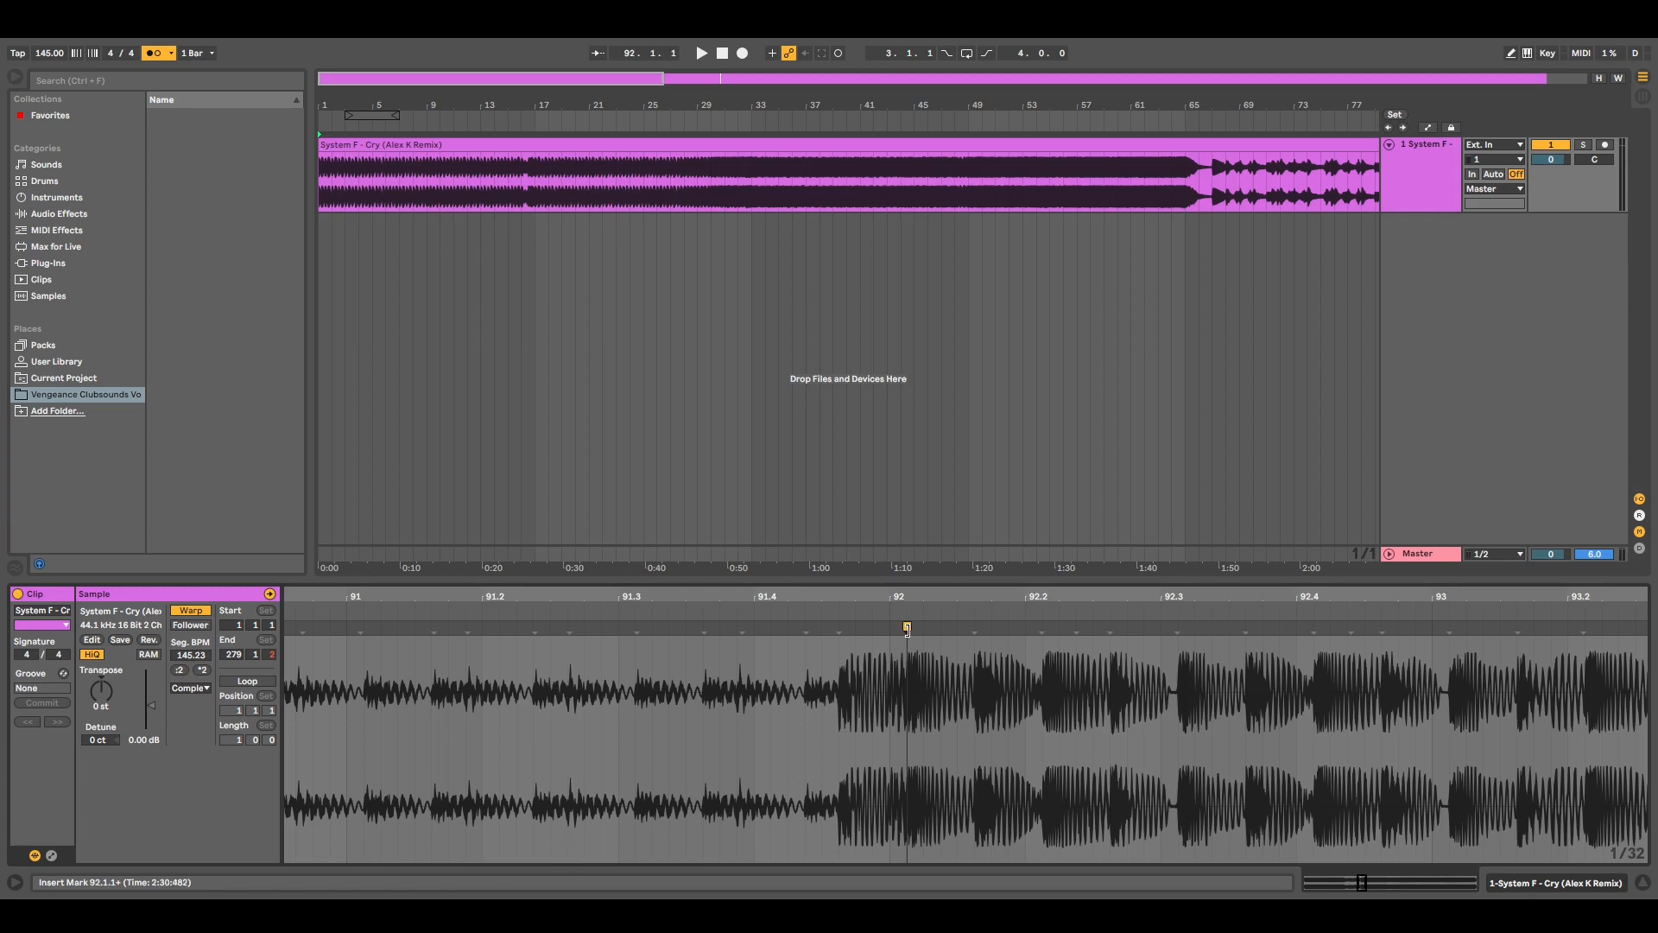
Nudge the bar 92 warp marker so its transient sits on the beat grid
{"action": "left_click_drag", "start_coordinate": [907, 627], "coordinate": [889, 627]}
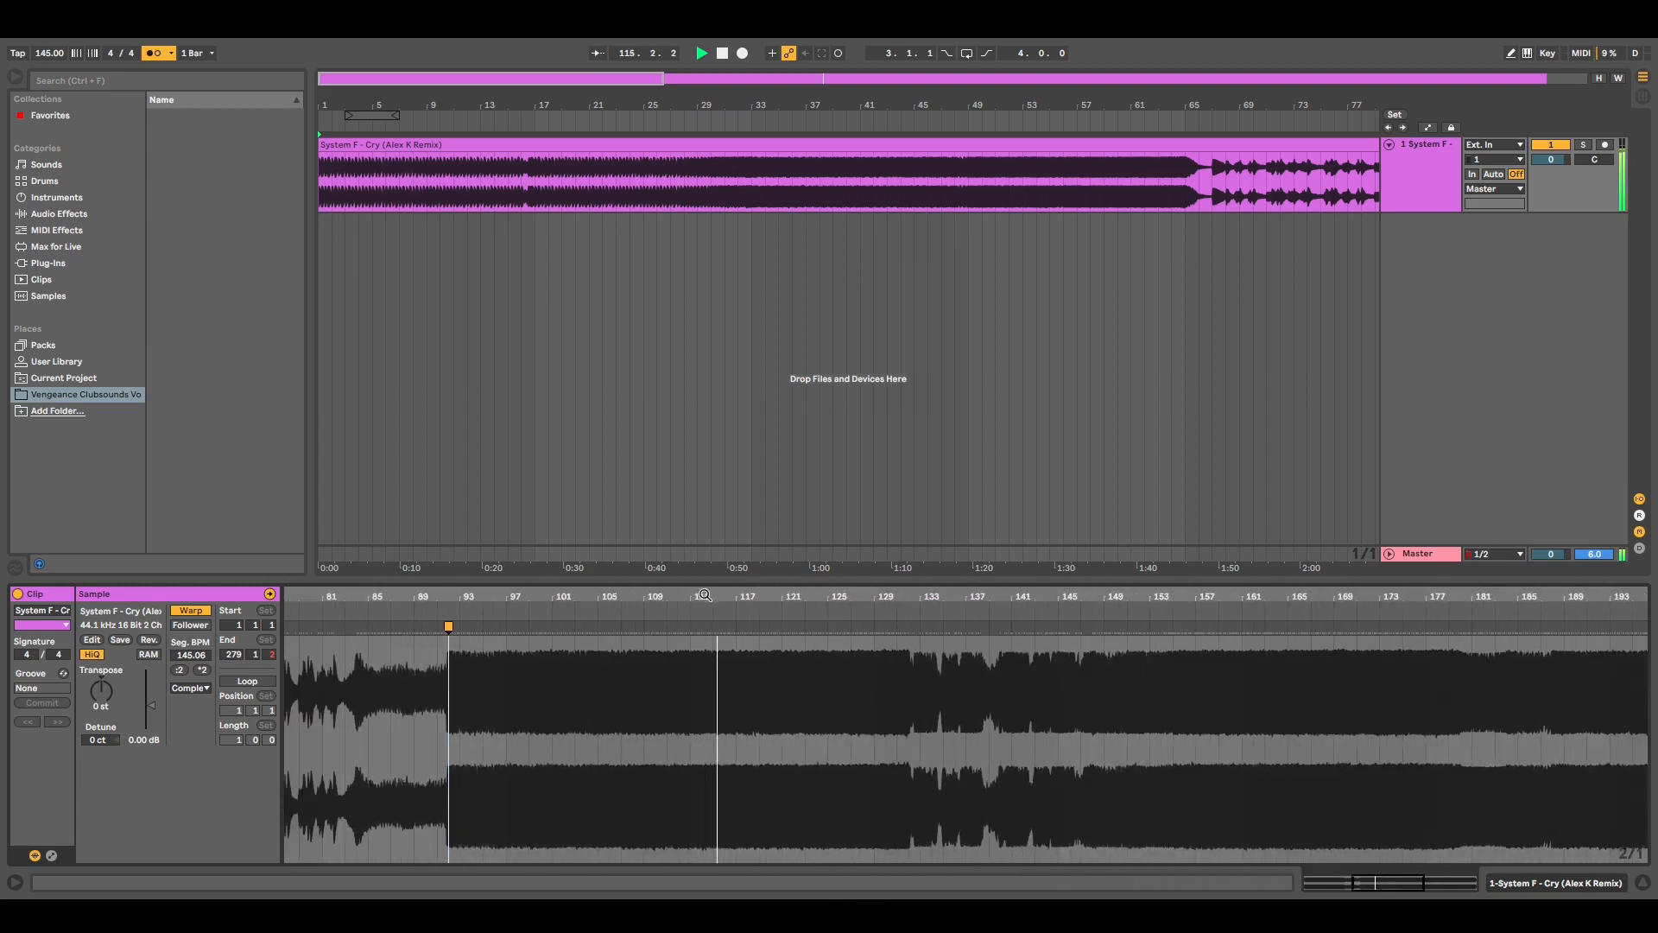
Resume playback to verify the segment at 145.06 BPM stays in time
{"action": "left_click", "coordinate": [704, 51]}
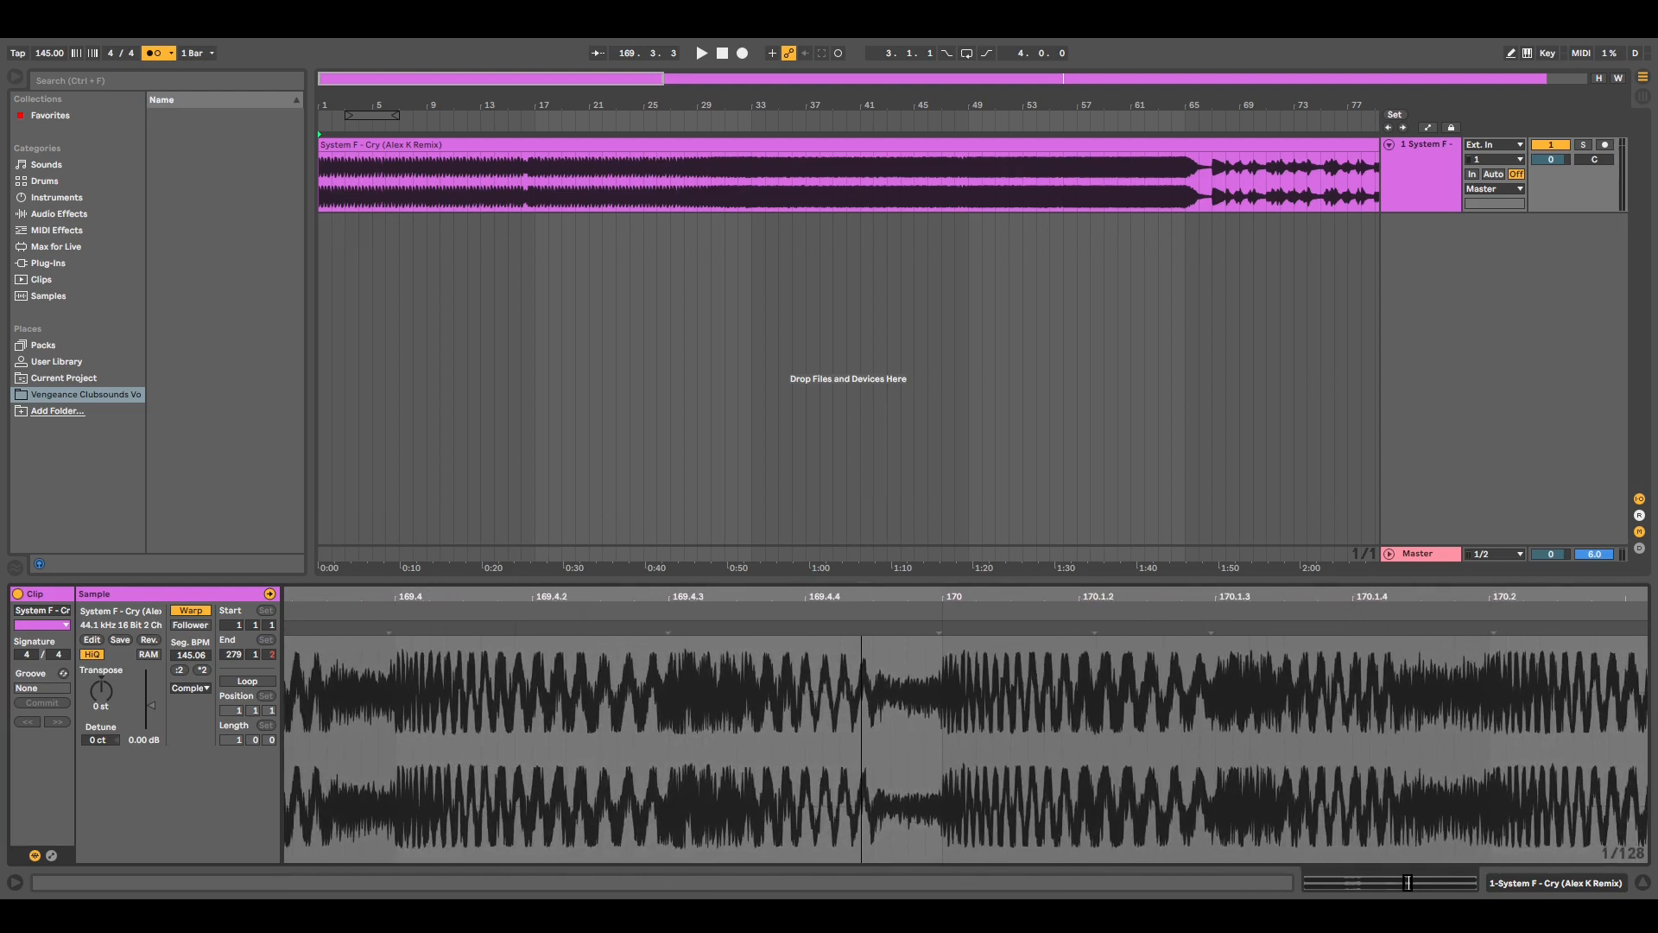
Zoom the waveform around bar 248 and play to compare transients with the grid
{"action": "left_click", "coordinate": [938, 632]}
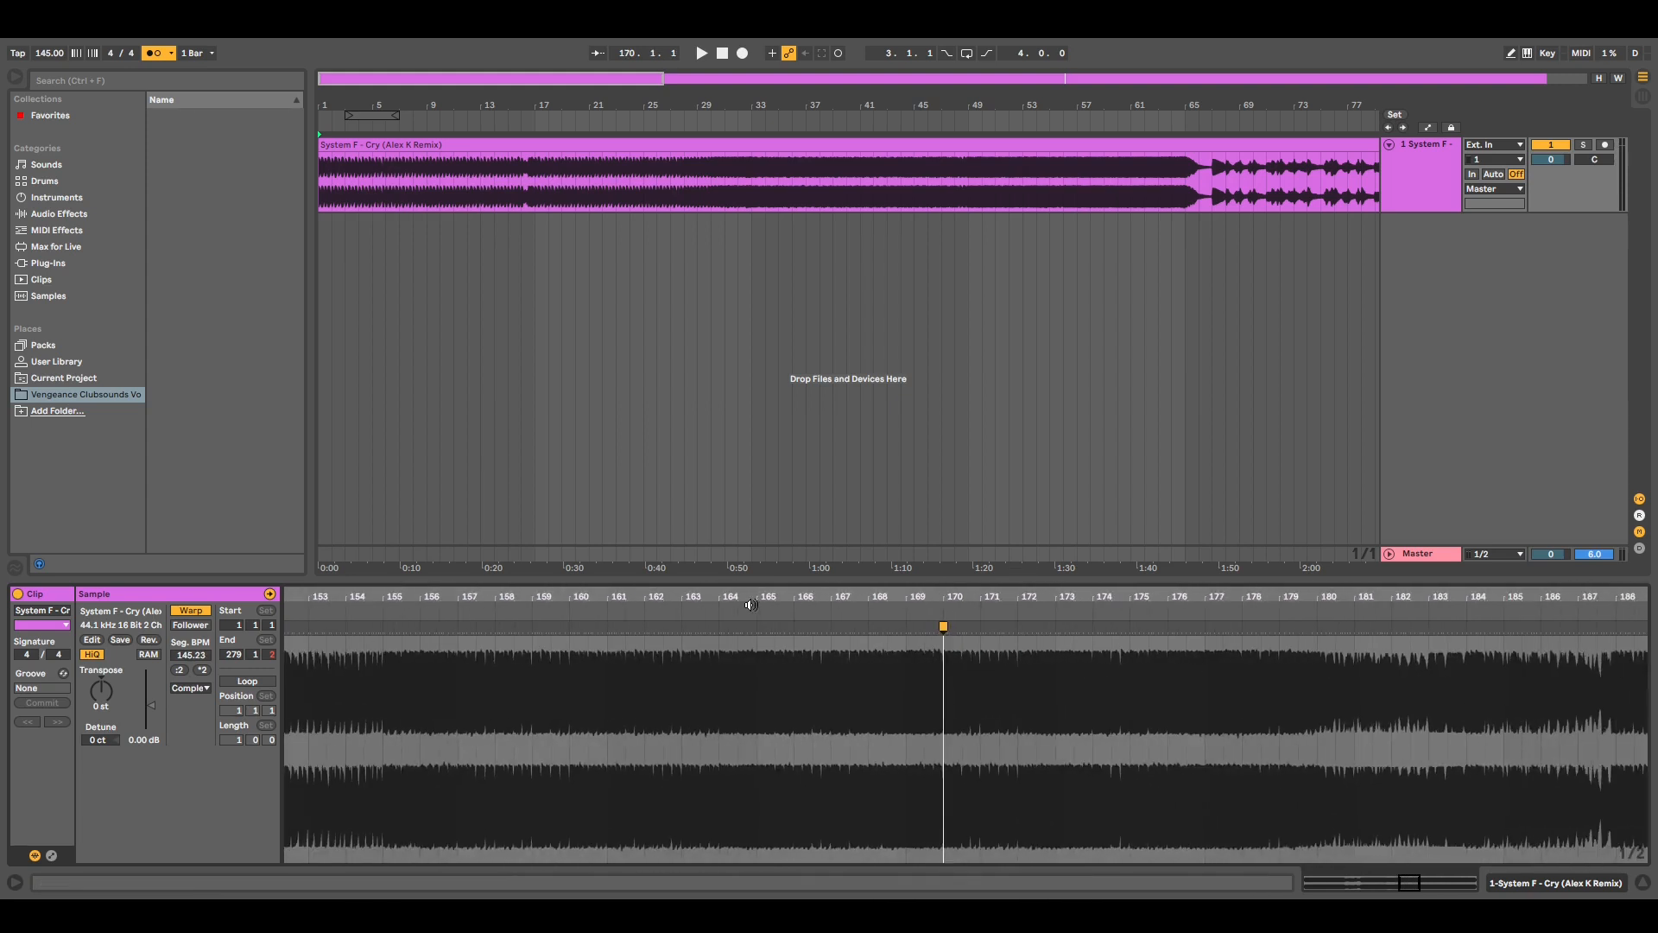
{"action": "left_click", "coordinate": [703, 51]}
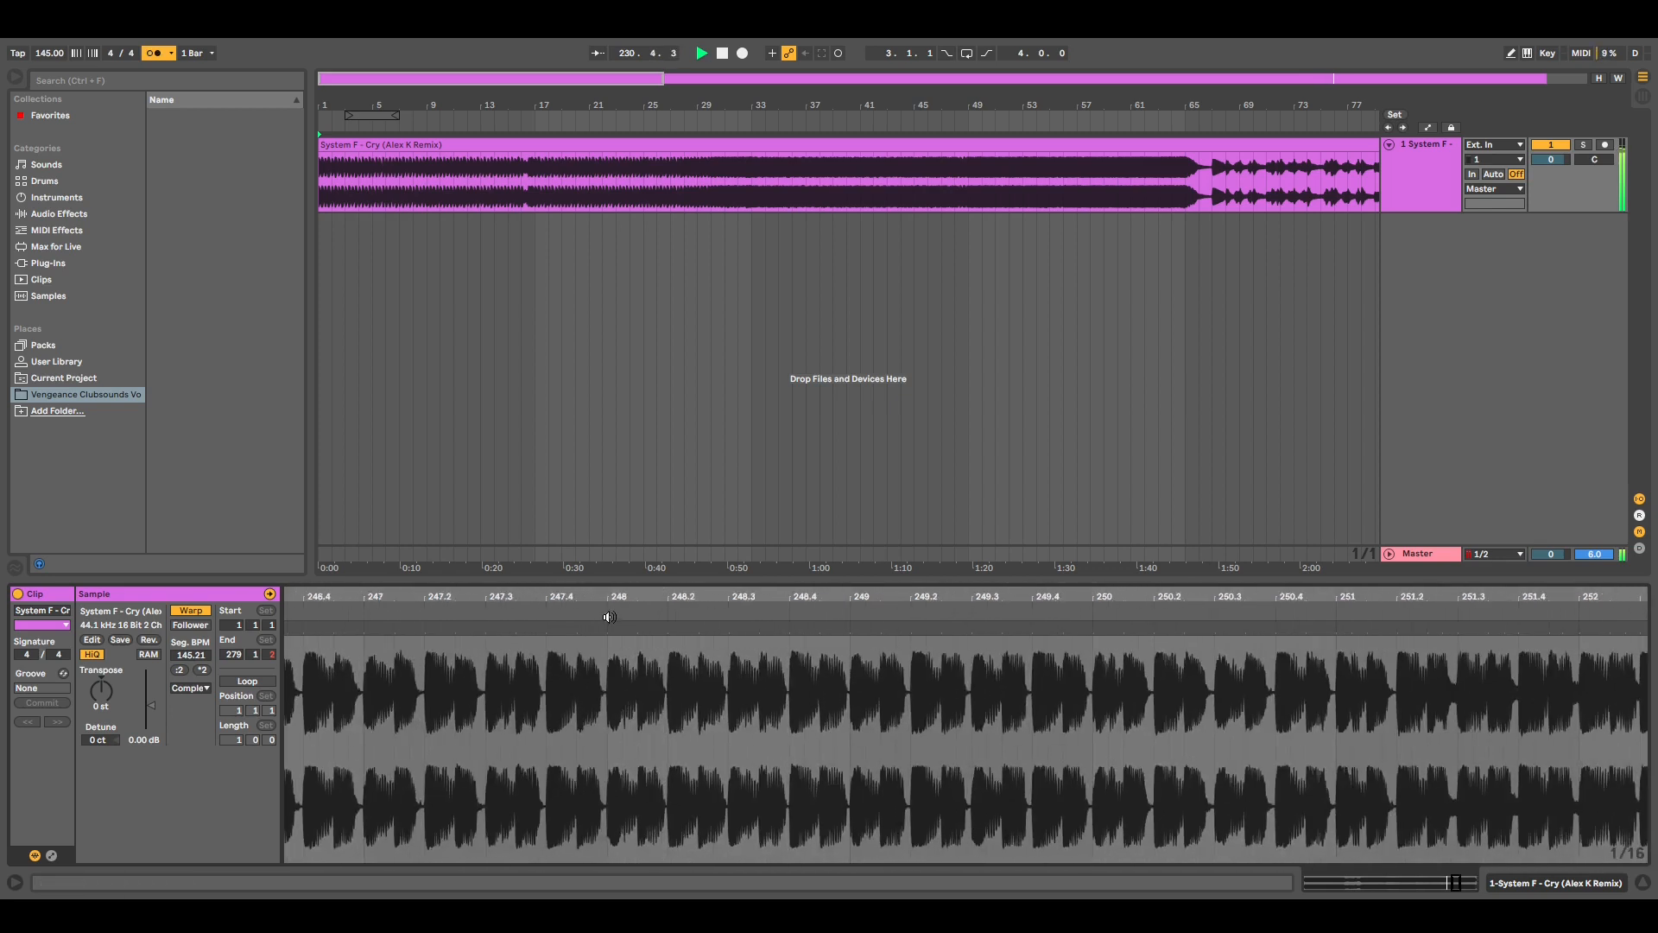
{"action": "left_click", "coordinate": [608, 627]}
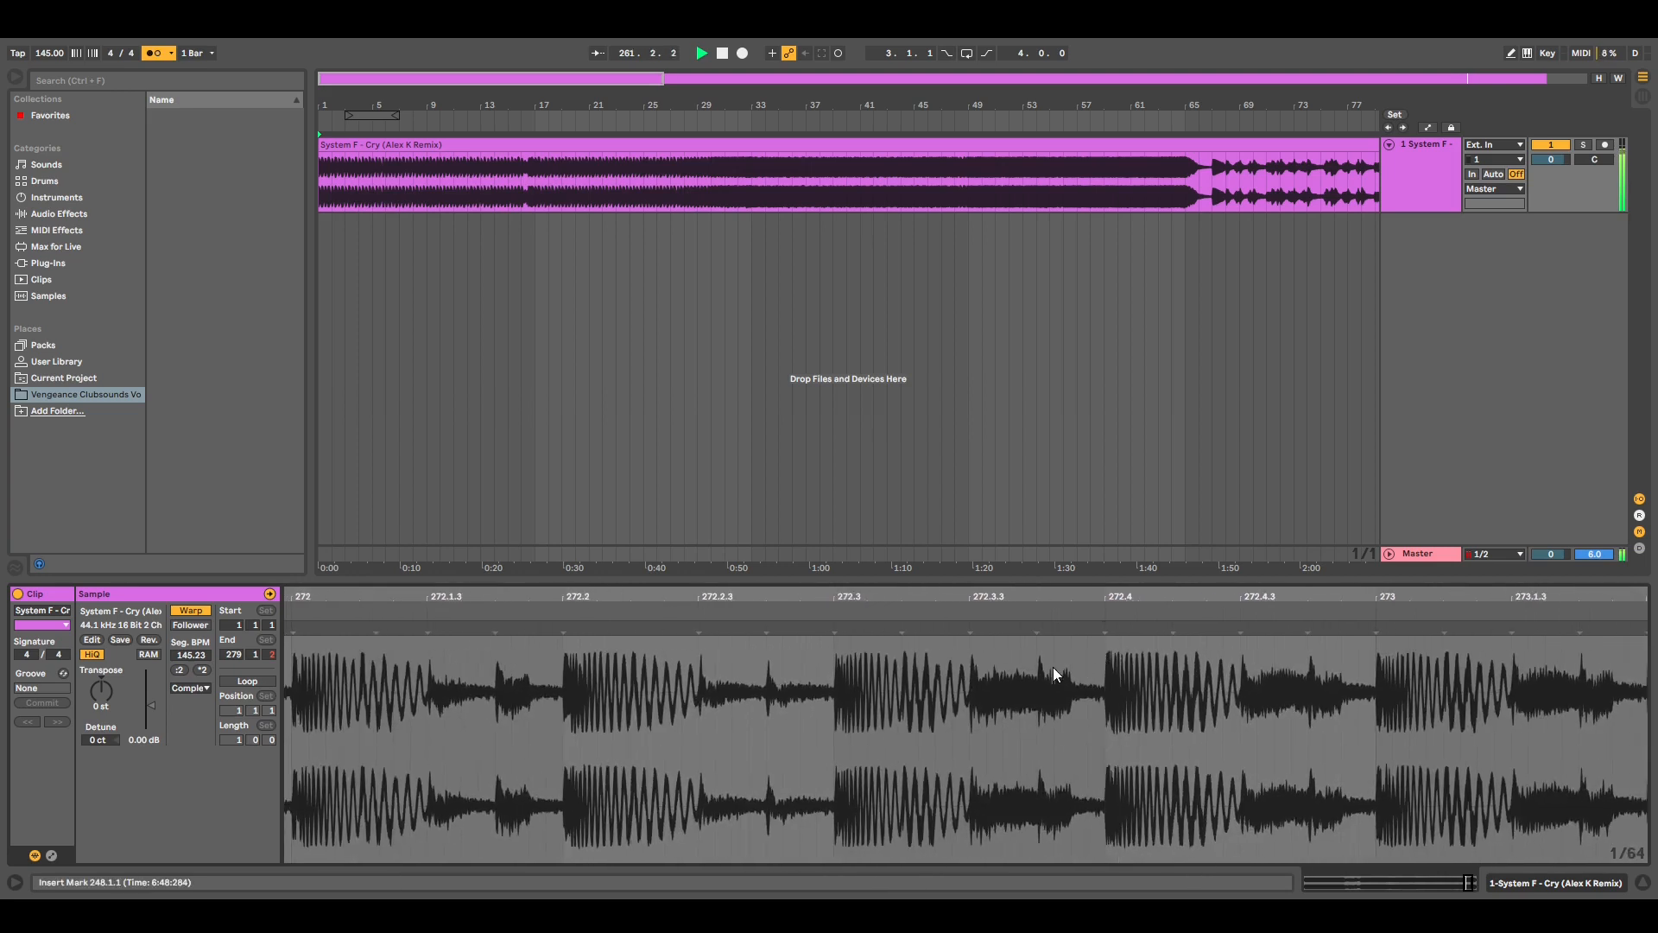
Insert a warp marker on a transient near the end of the clip
{"action": "left_click", "coordinate": [1102, 621]}
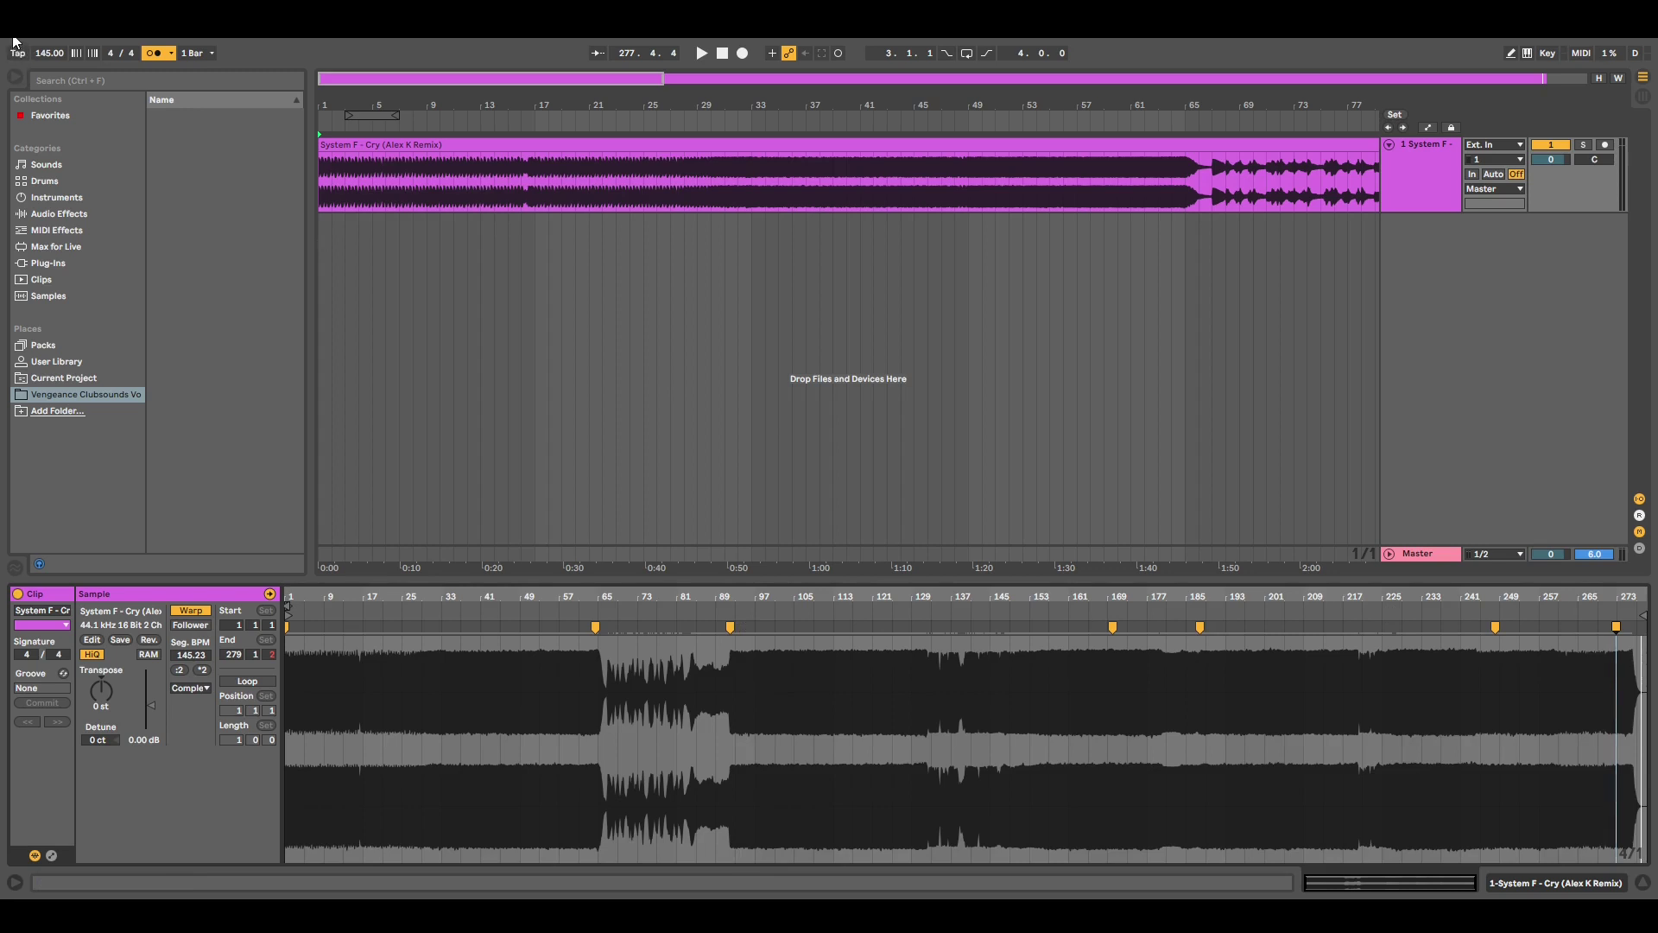
{"action": "mouse_move", "coordinate": [349, 307]}
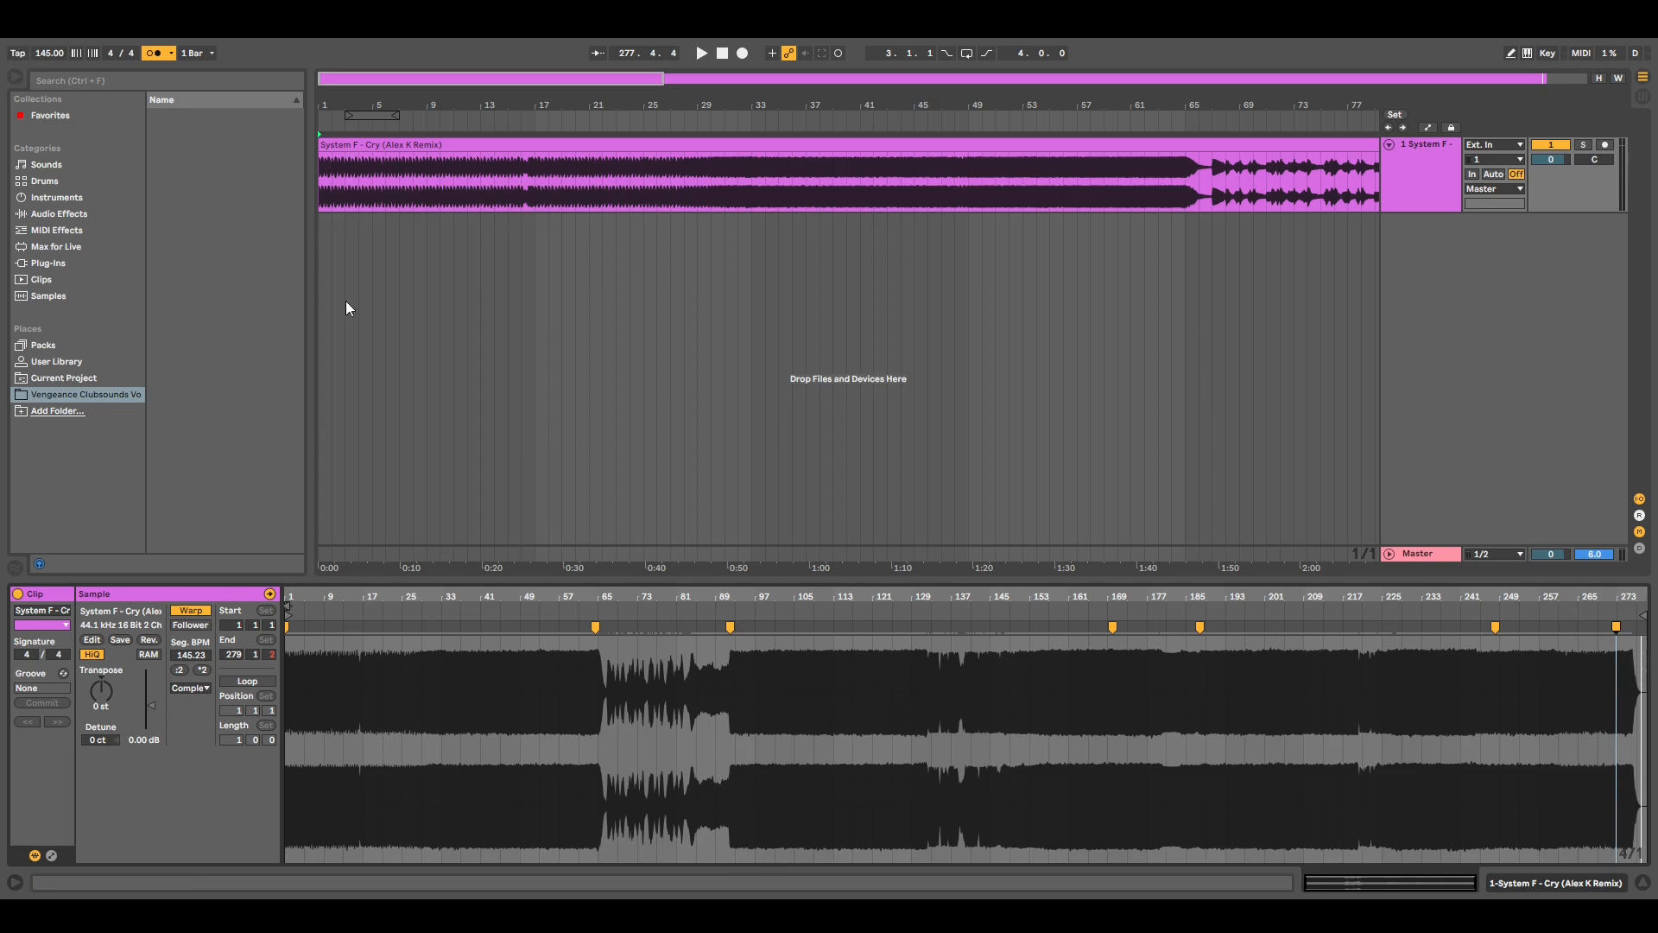
{"action": "mouse_move", "coordinate": [870, 525]}
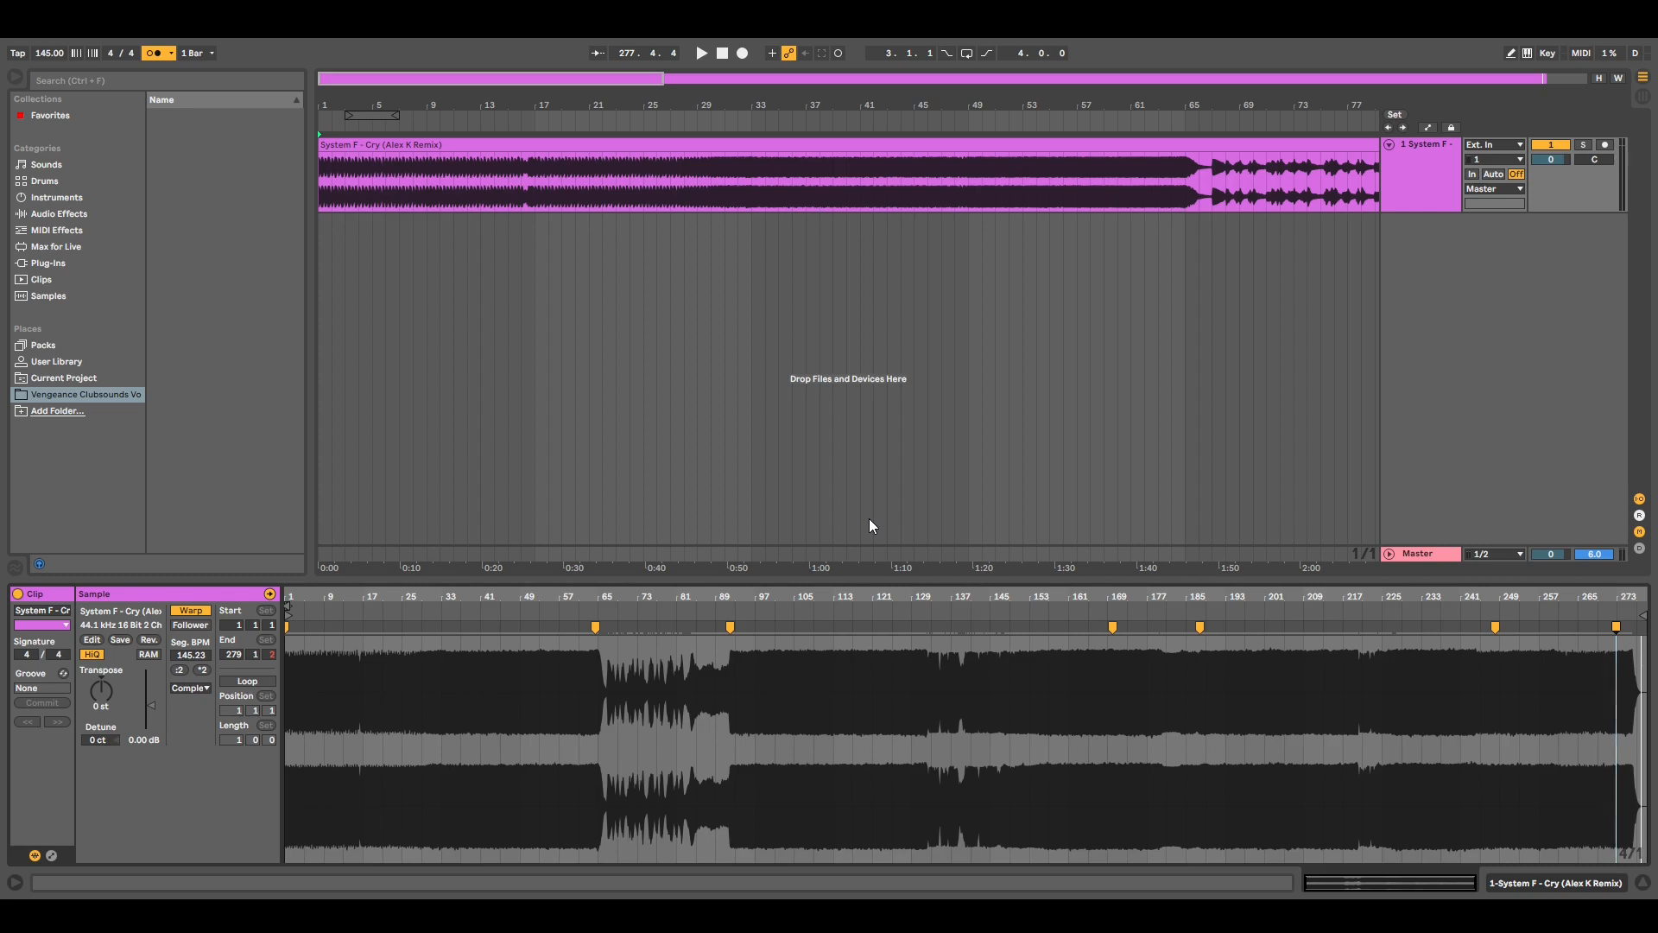
{"action": "mouse_move", "coordinate": [829, 559]}
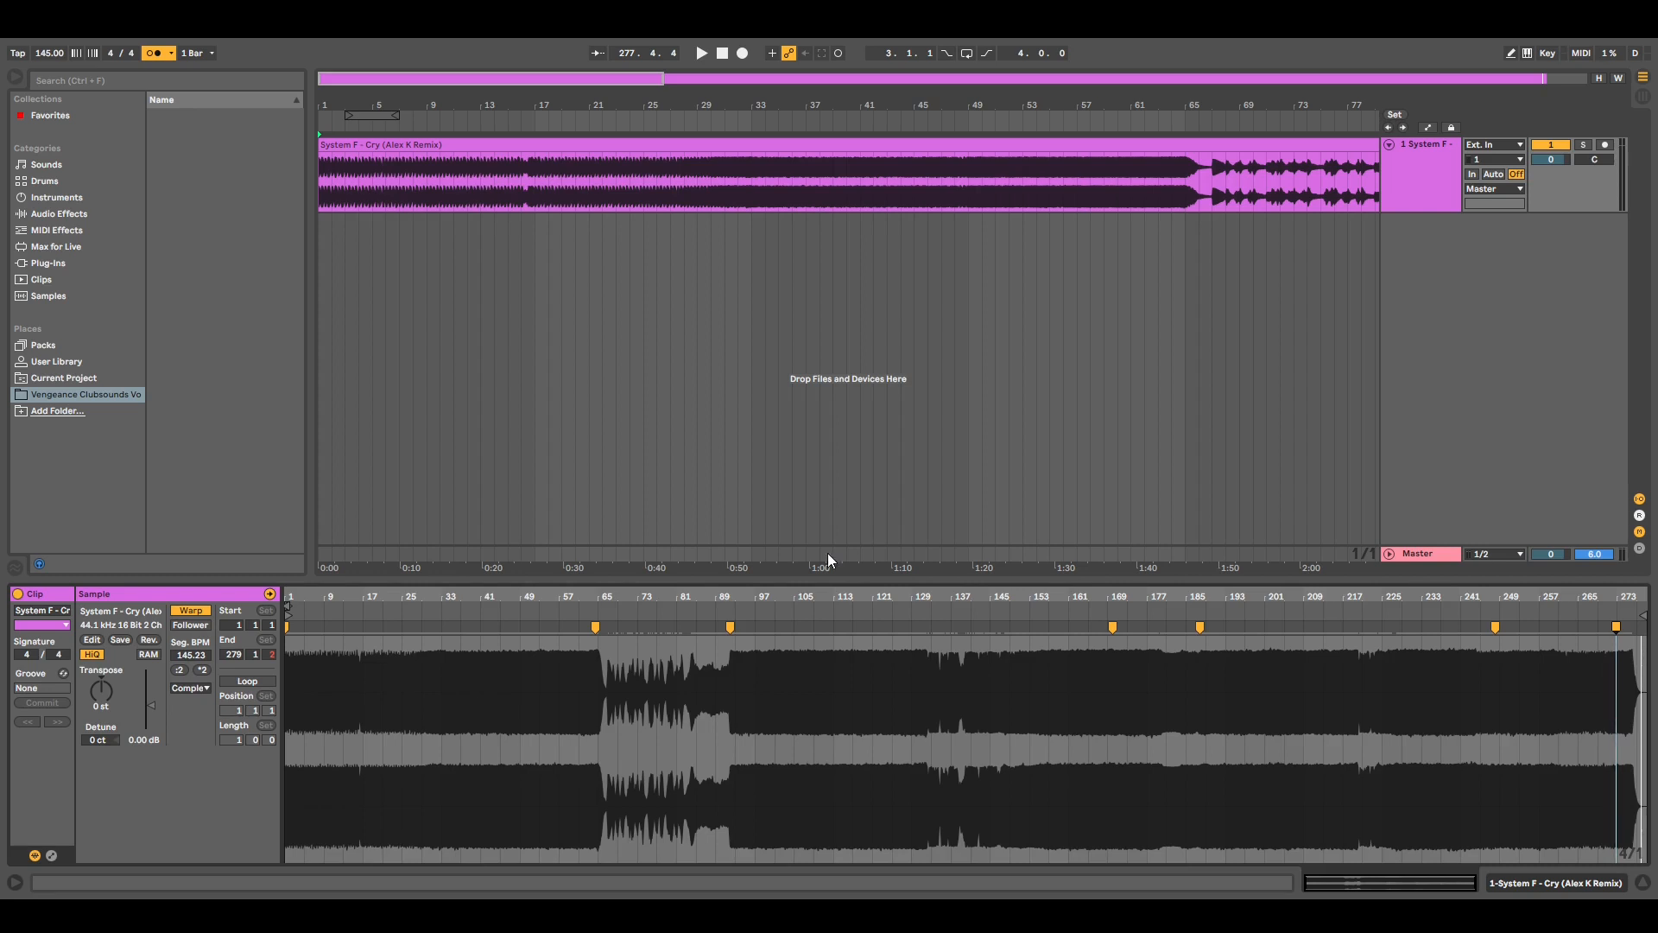
{"action": "mouse_move", "coordinate": [800, 587]}
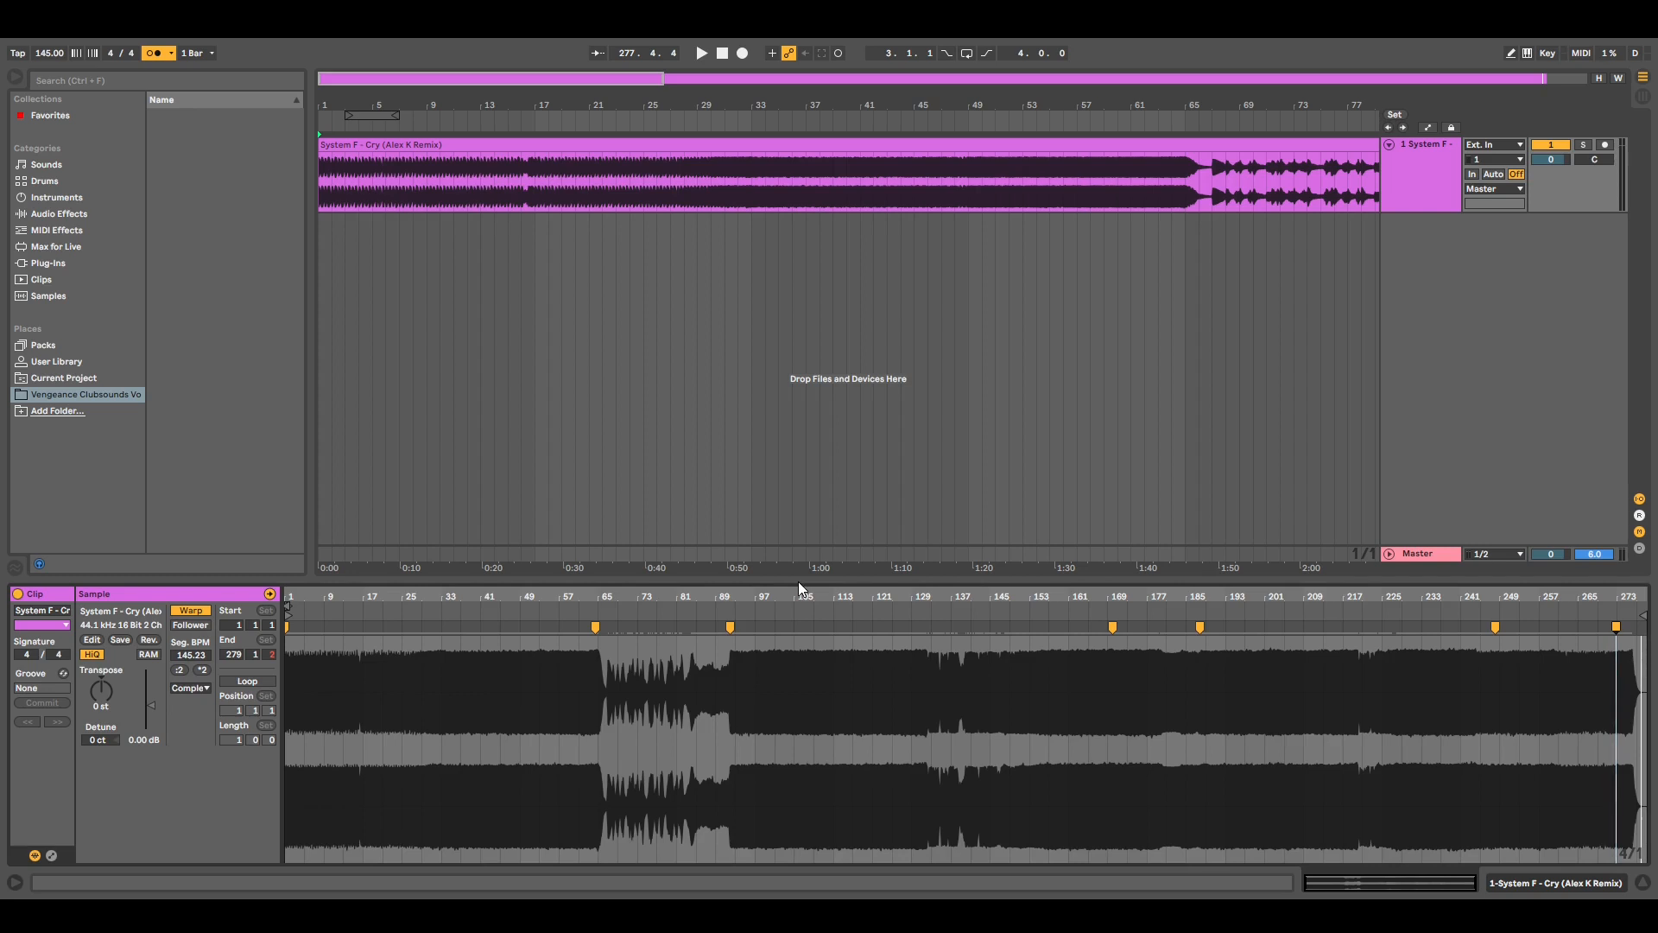
{"action": "mouse_move", "coordinate": [784, 665]}
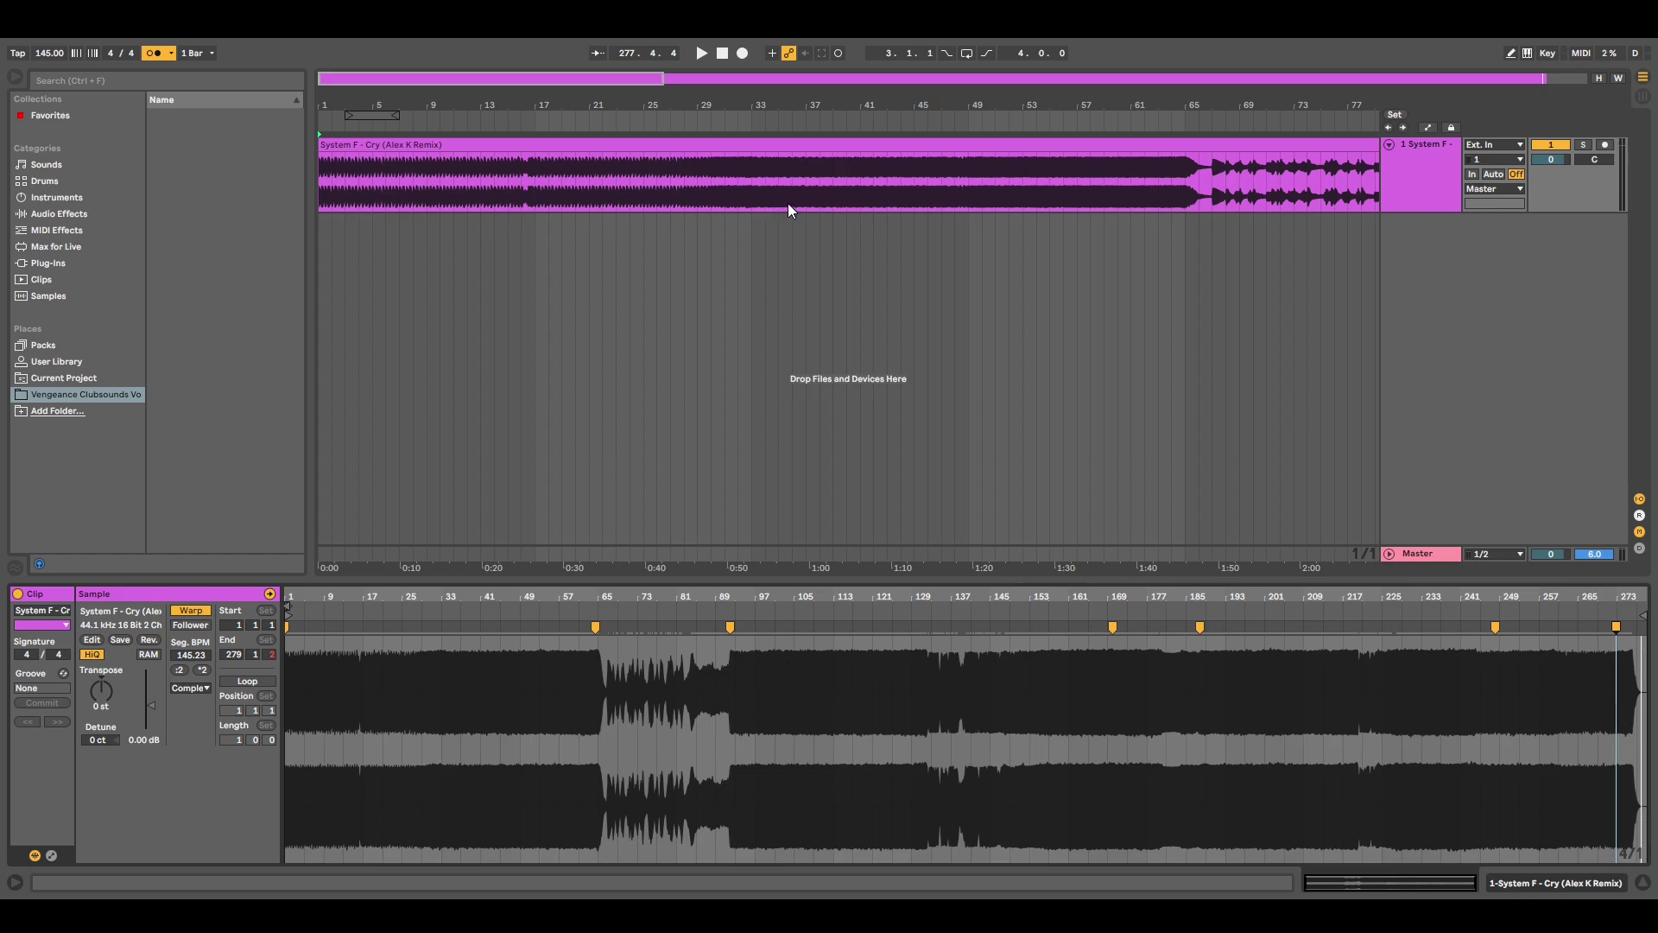
{"action": "mouse_move", "coordinate": [824, 201]}
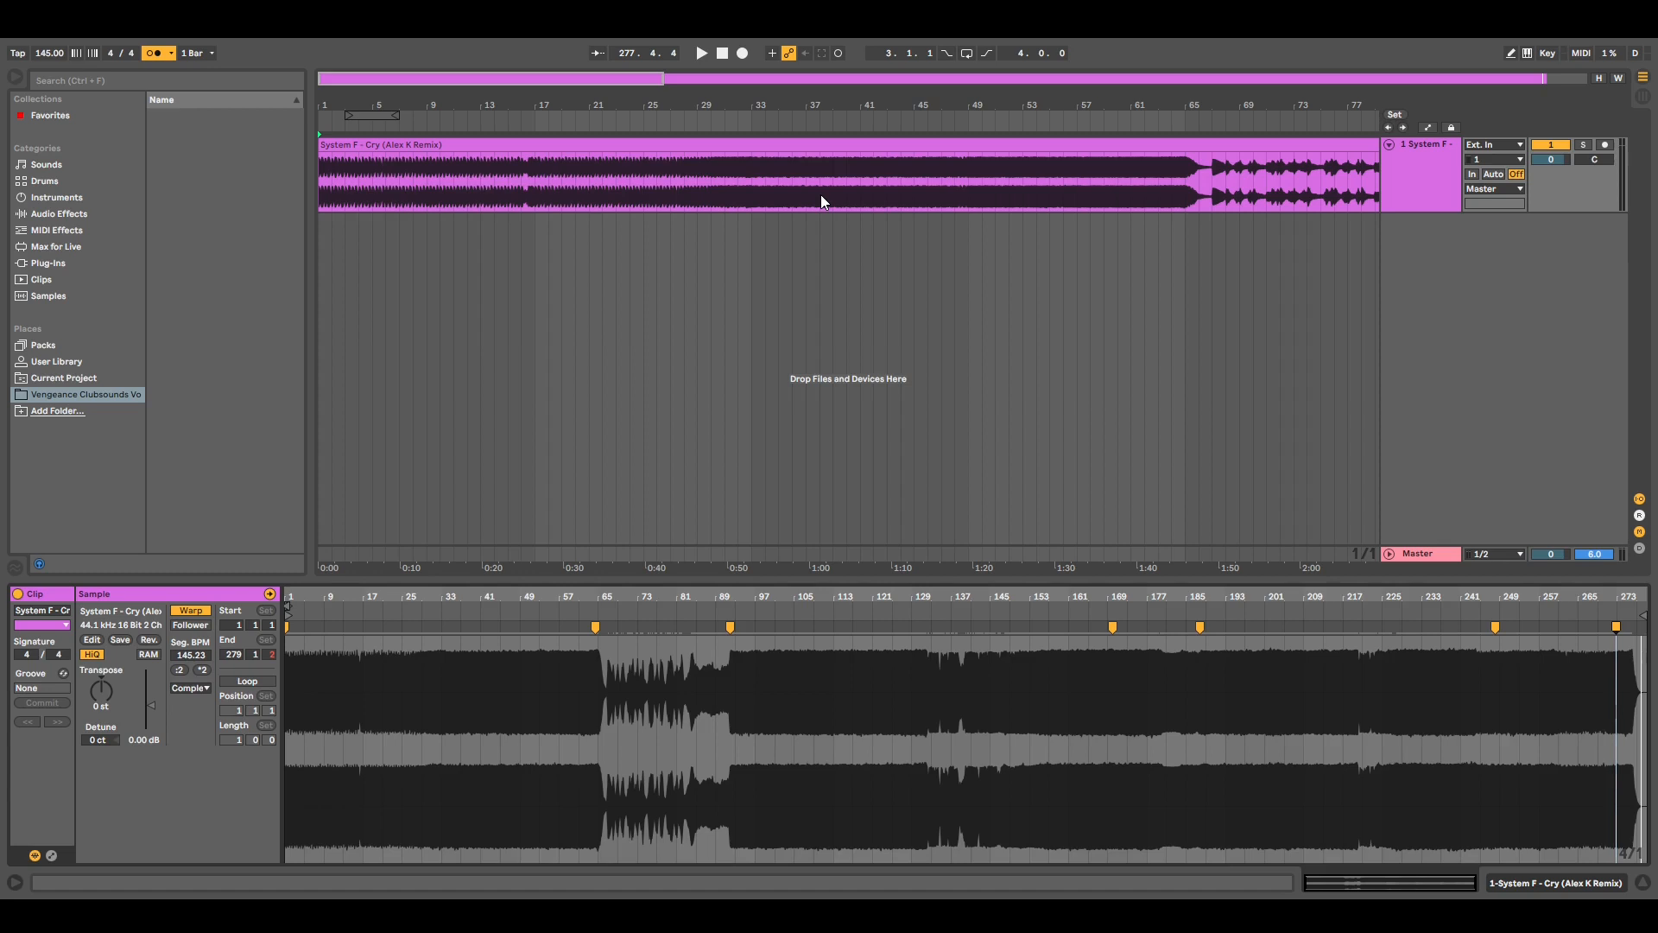
{"action": "mouse_move", "coordinate": [812, 226]}
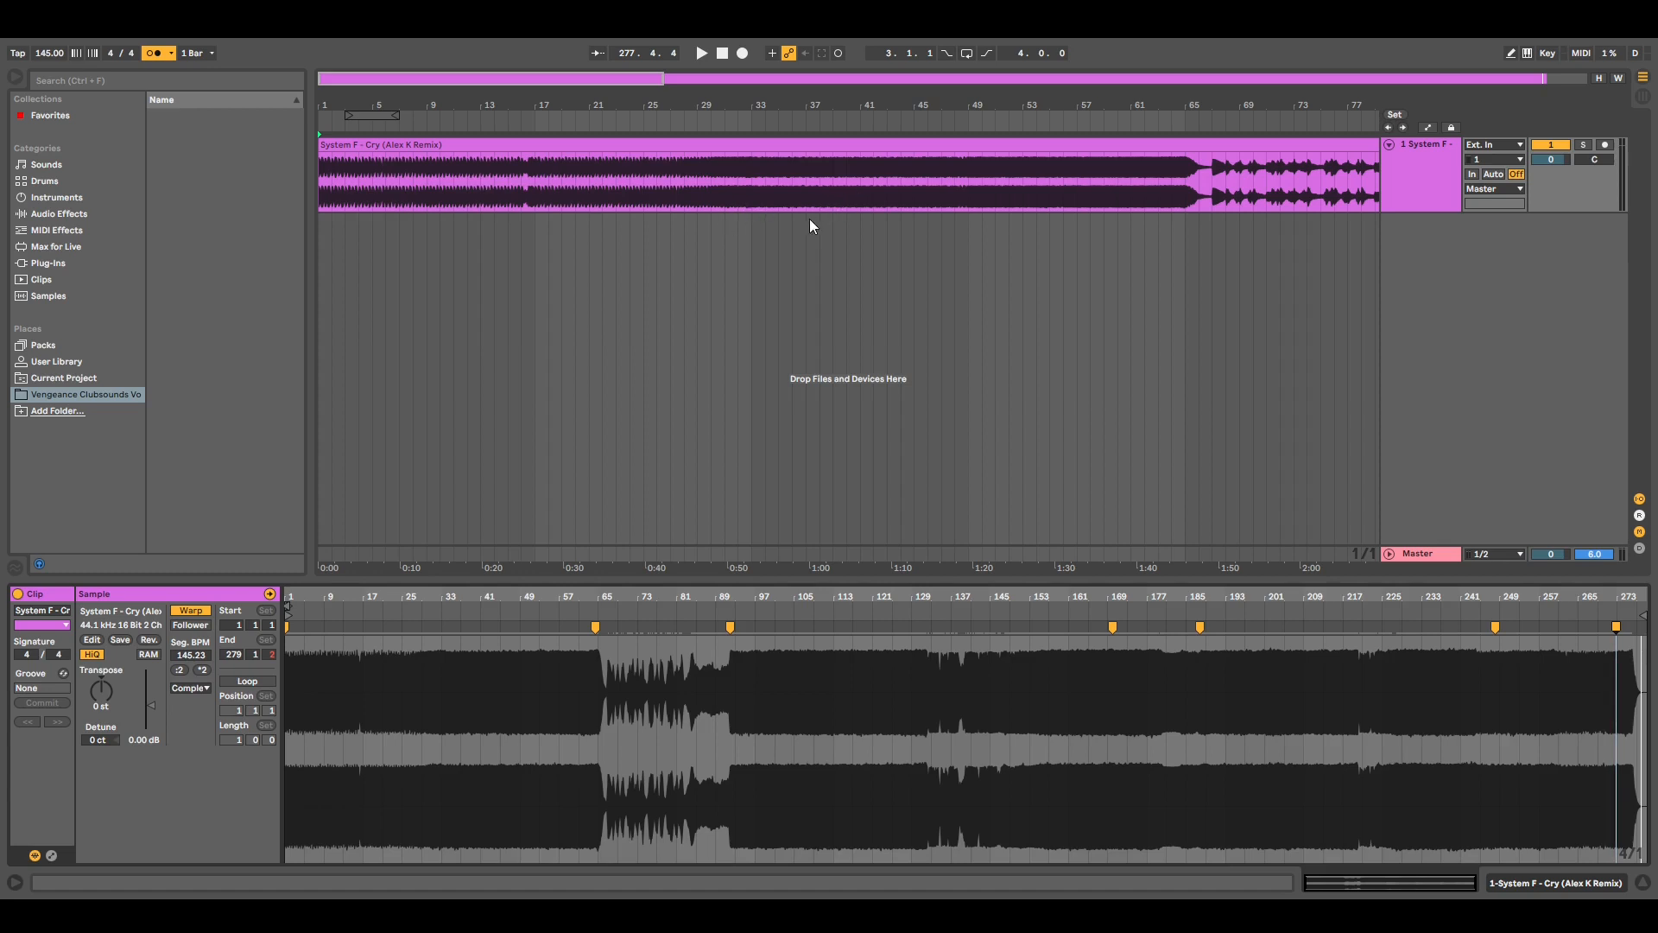
{"action": "mouse_move", "coordinate": [801, 235]}
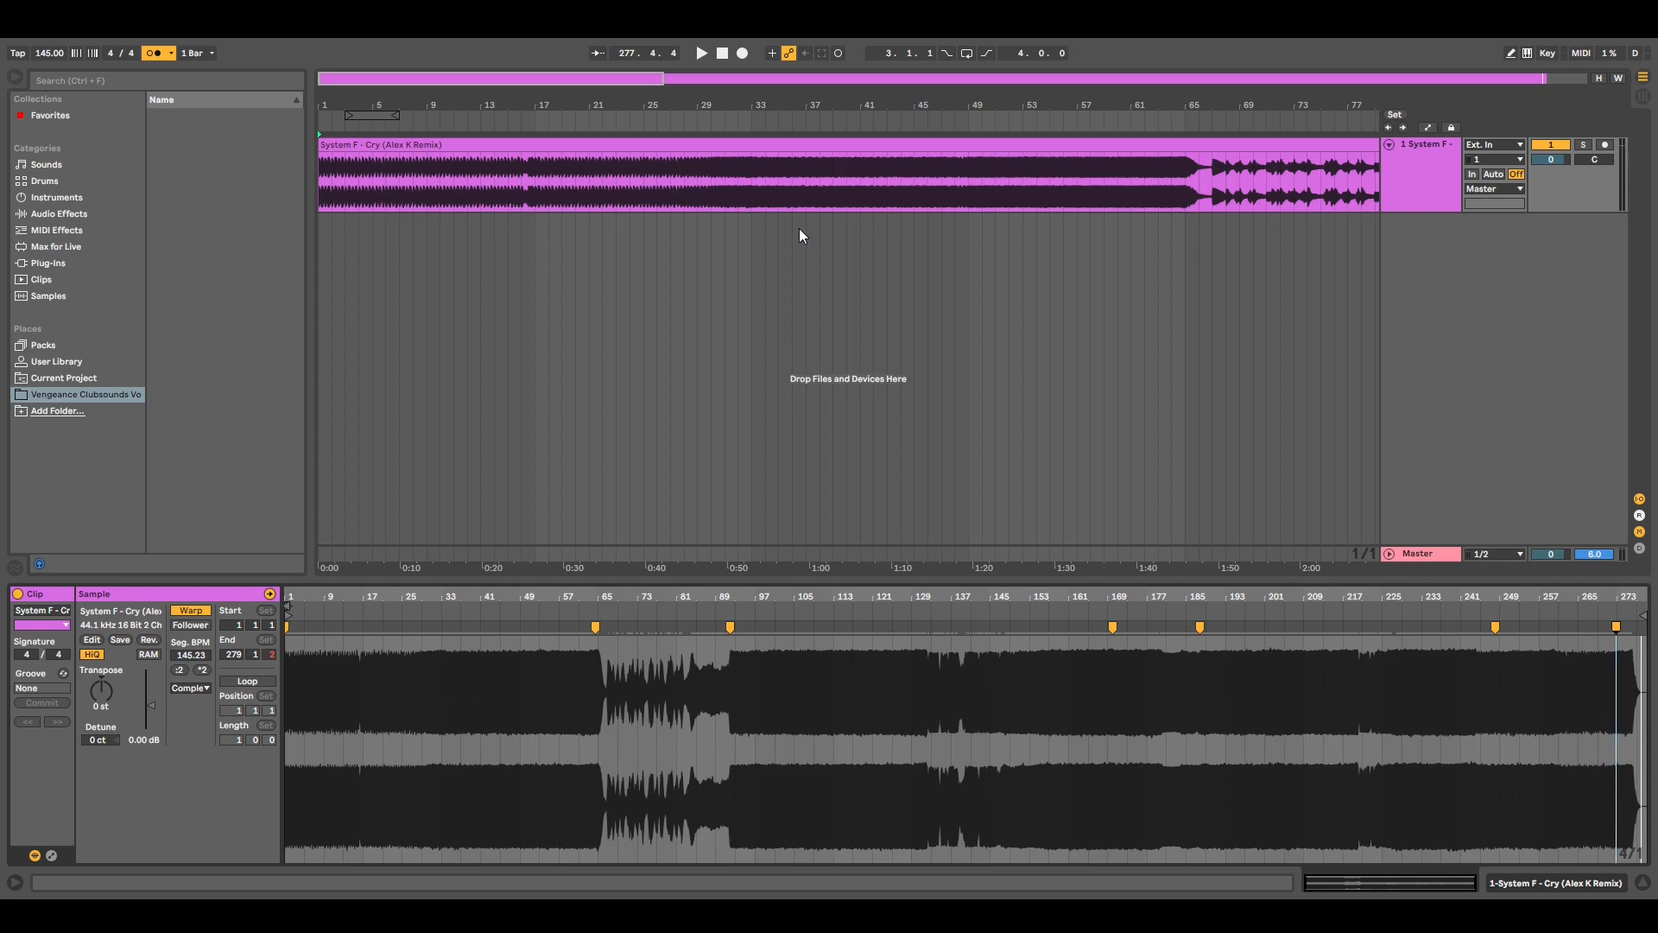
{"action": "mouse_move", "coordinate": [829, 249]}
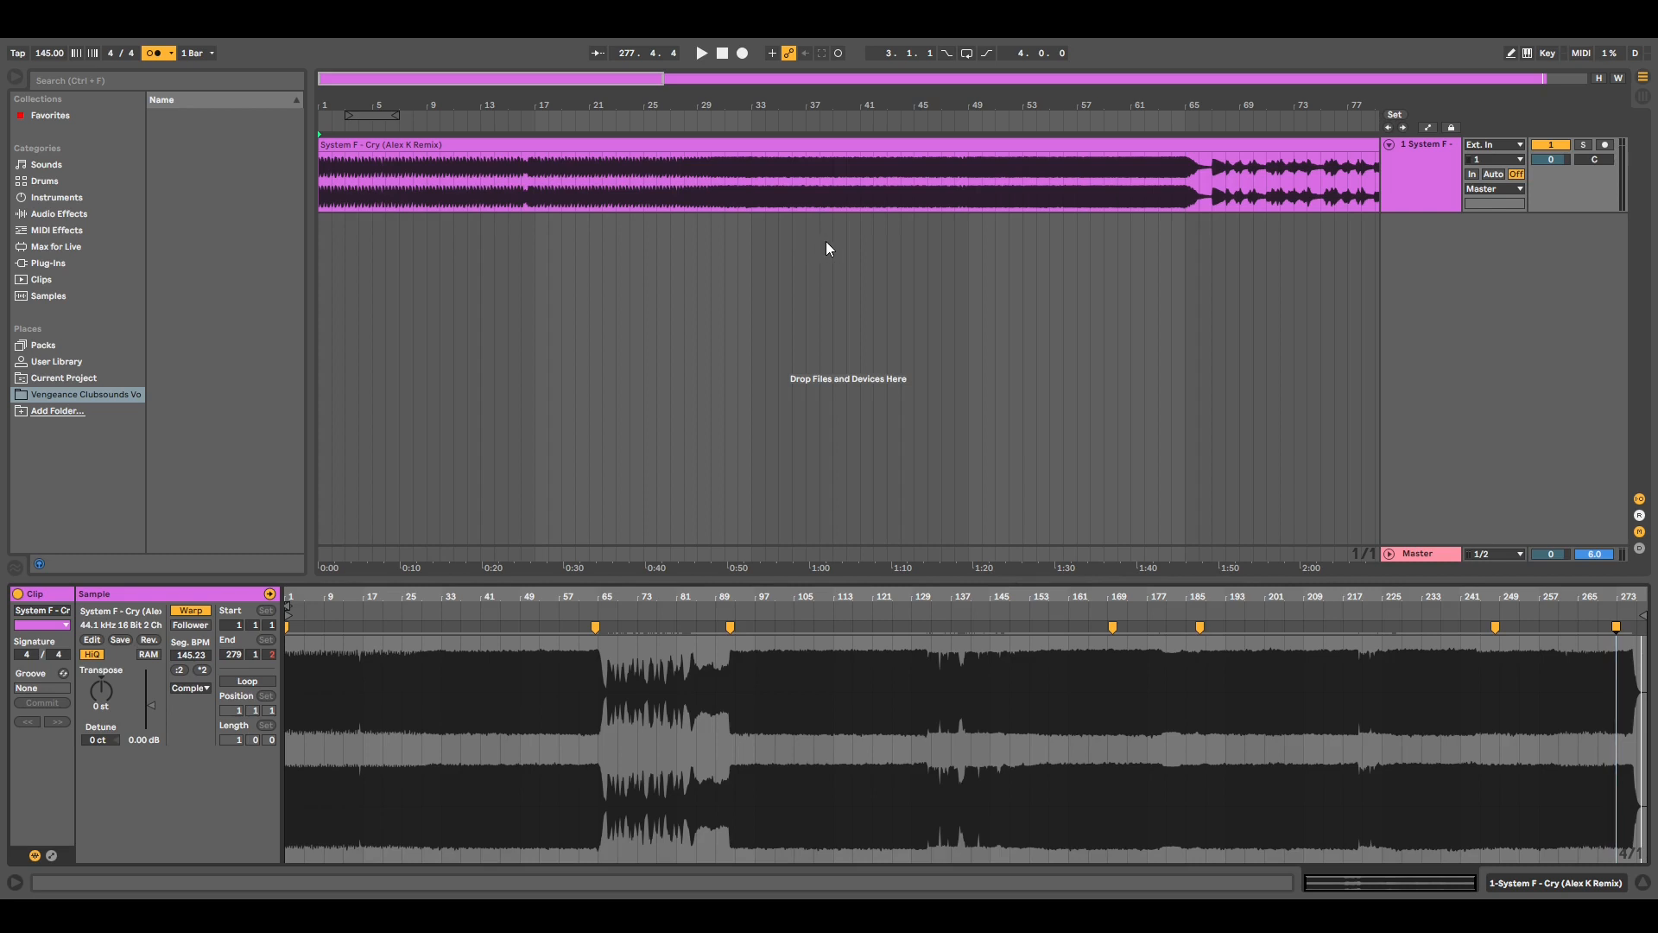